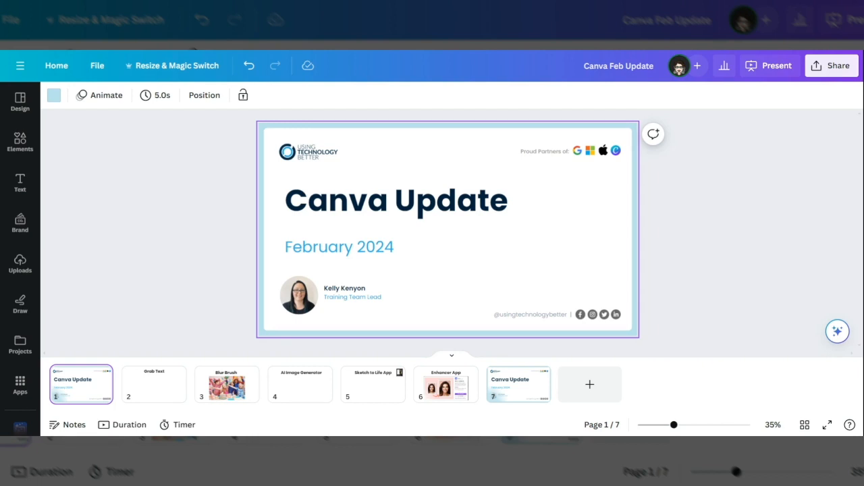
pyautogui.moveTo(179, 295)
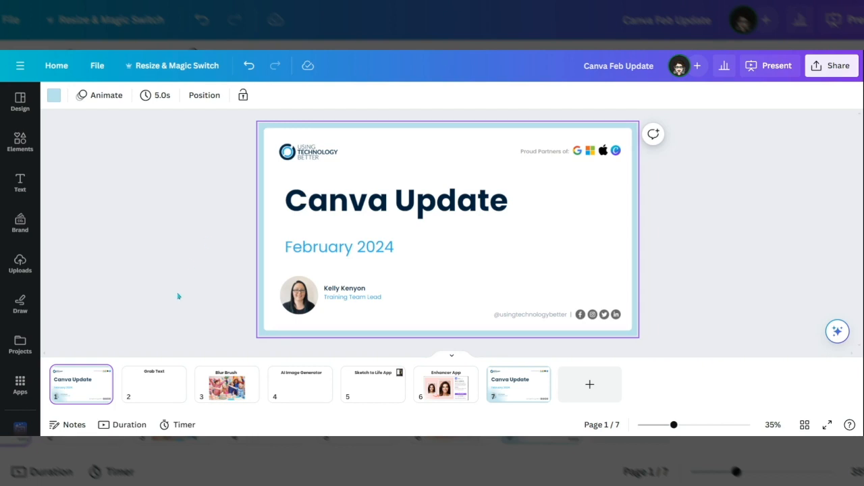
# Go to slide 2, the Grab Text slide with the homepage screenshot
pyautogui.click(19, 264)
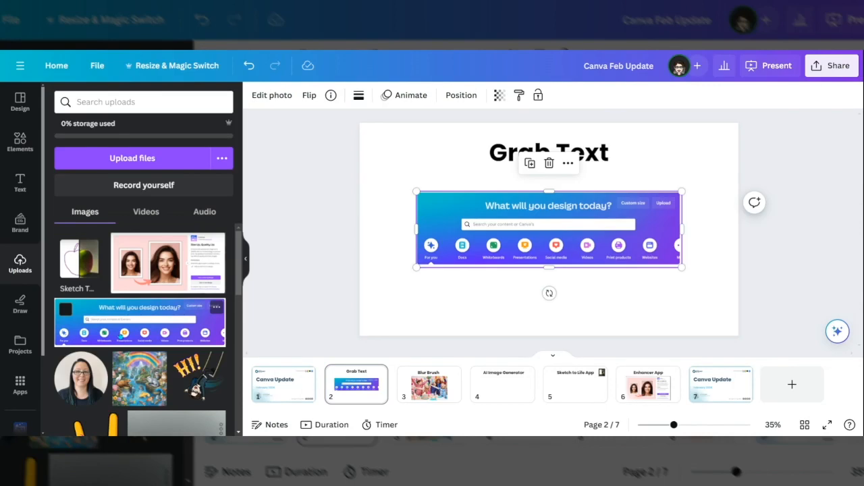
# Grab Text from the homepage screenshot and retitle its heading 'What will you create today?'
pyautogui.click(476, 309)
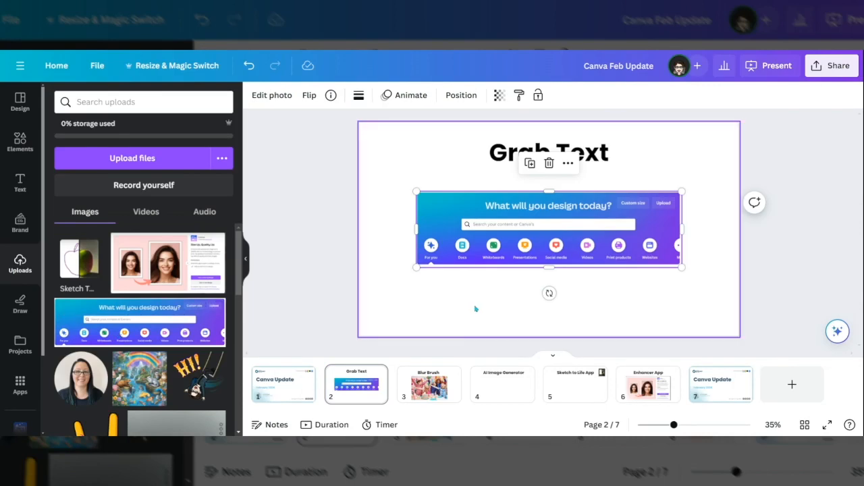
pyautogui.moveTo(450, 312)
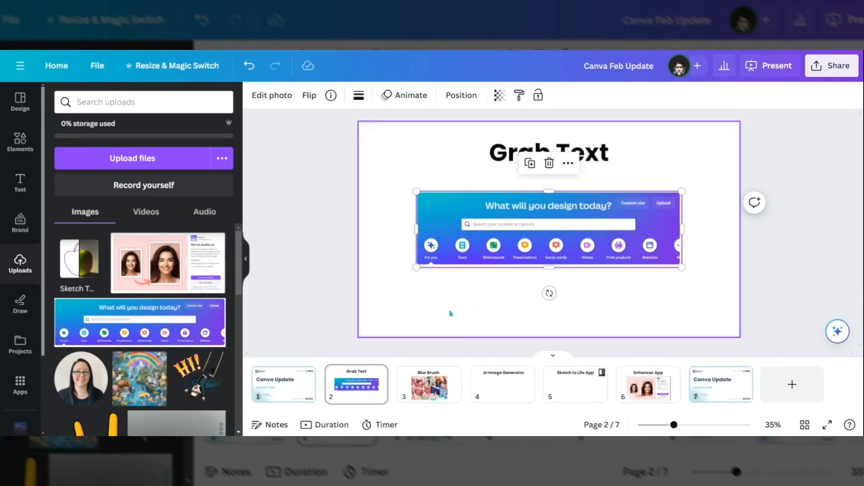
pyautogui.moveTo(461, 329)
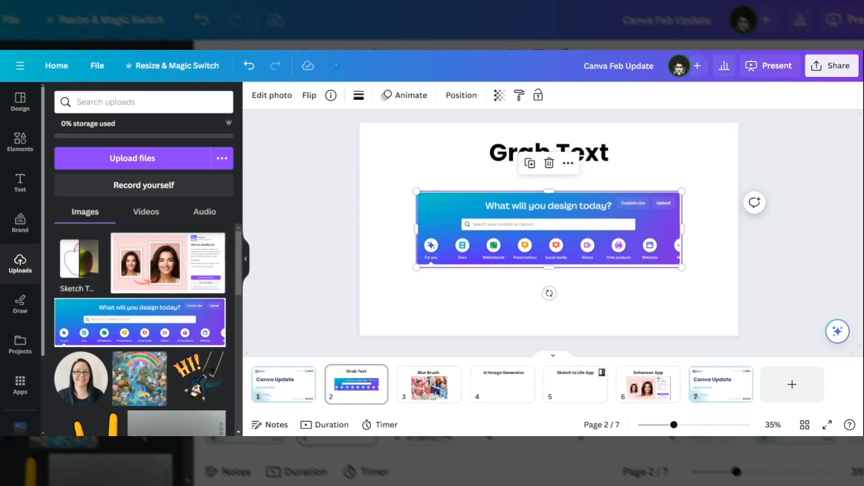
pyautogui.click(272, 94)
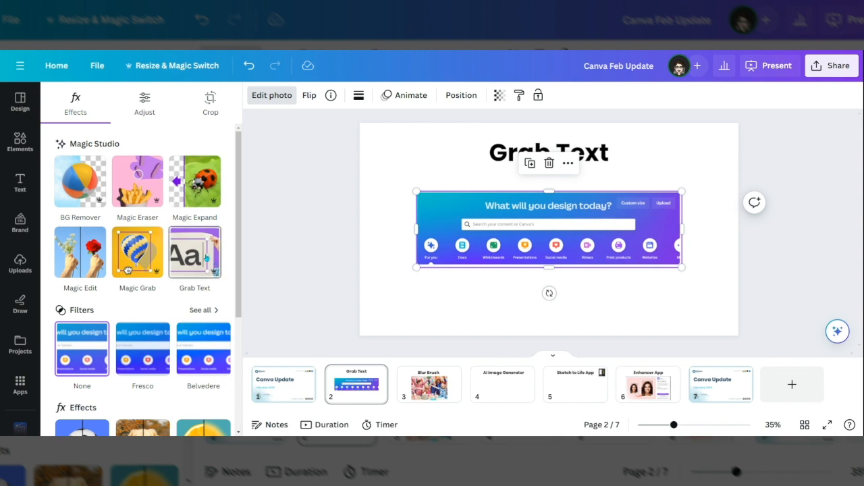
pyautogui.click(195, 252)
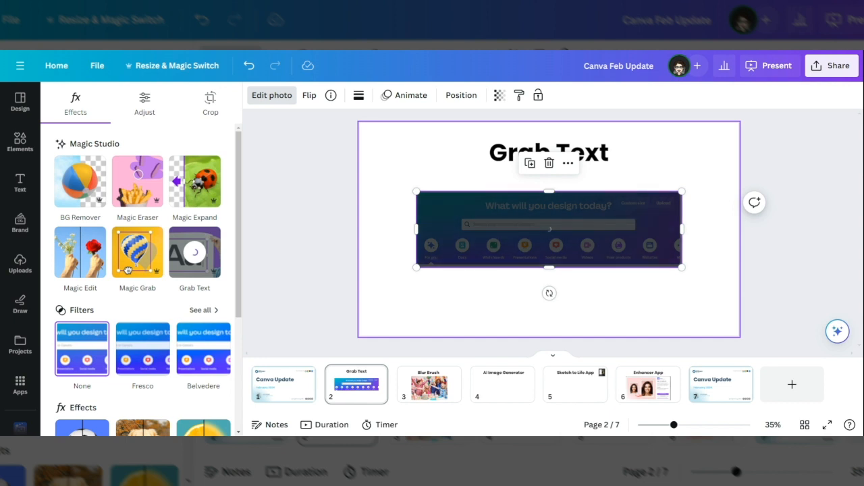
pyautogui.click(19, 263)
pyautogui.write('create')
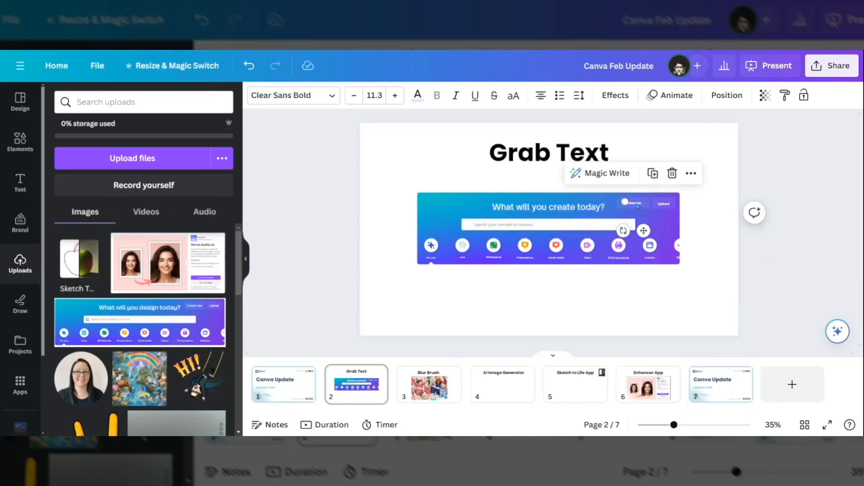
pyautogui.click(702, 230)
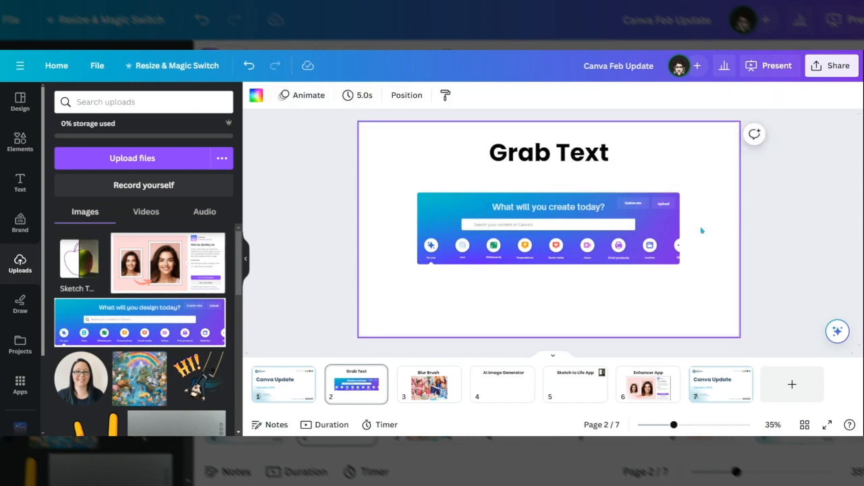
pyautogui.moveTo(472, 308)
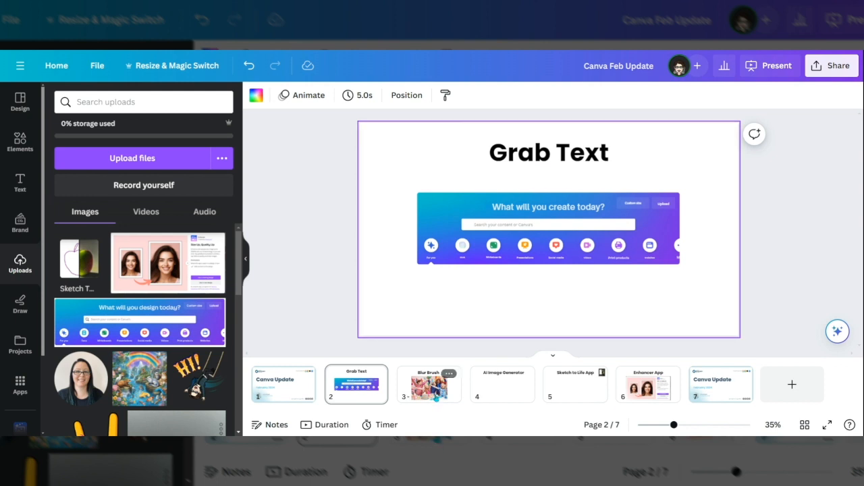
# On slide 3, open the party photo's Edit photo effects and choose Blur
pyautogui.click(429, 384)
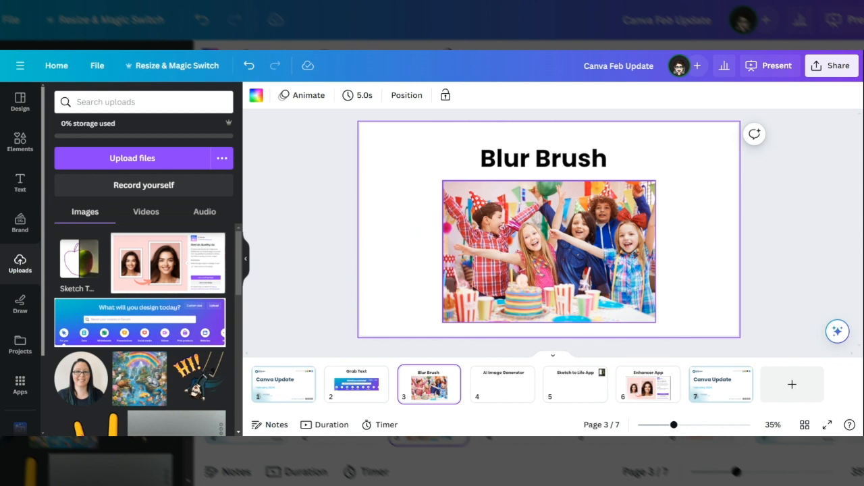
pyautogui.click(549, 252)
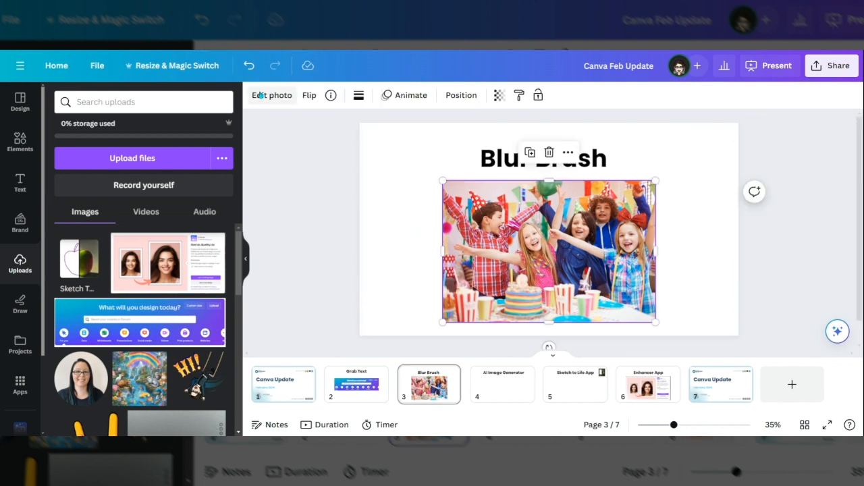
pyautogui.click(271, 95)
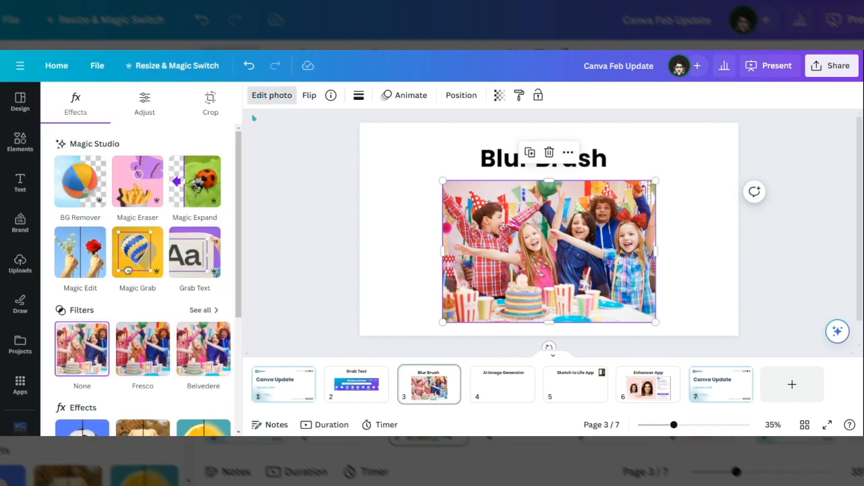
pyautogui.scroll(-3)
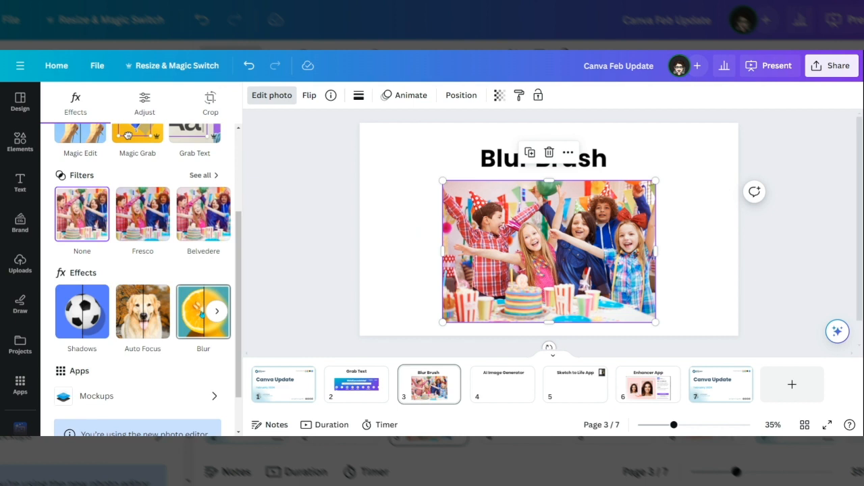
pyautogui.click(203, 312)
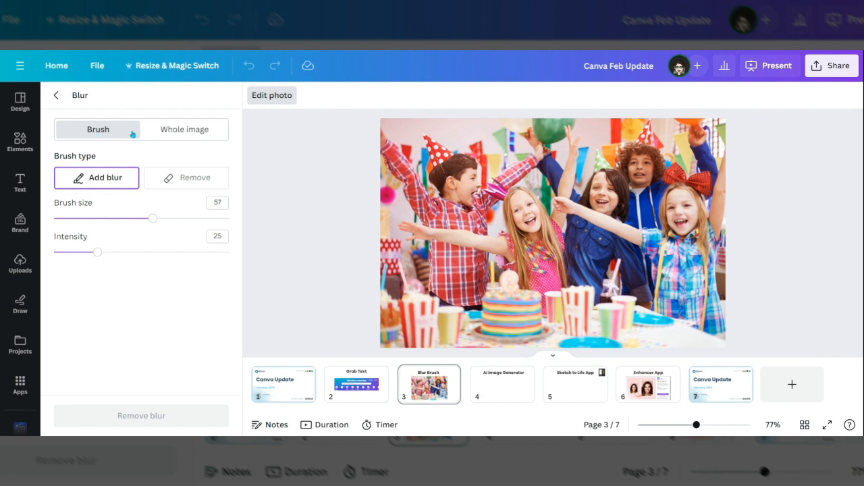
pyautogui.moveTo(532, 219)
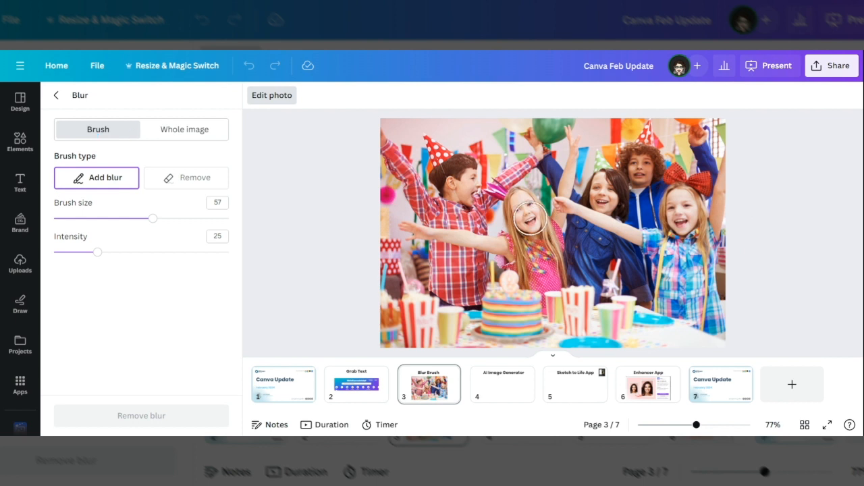
pyautogui.moveTo(557, 257)
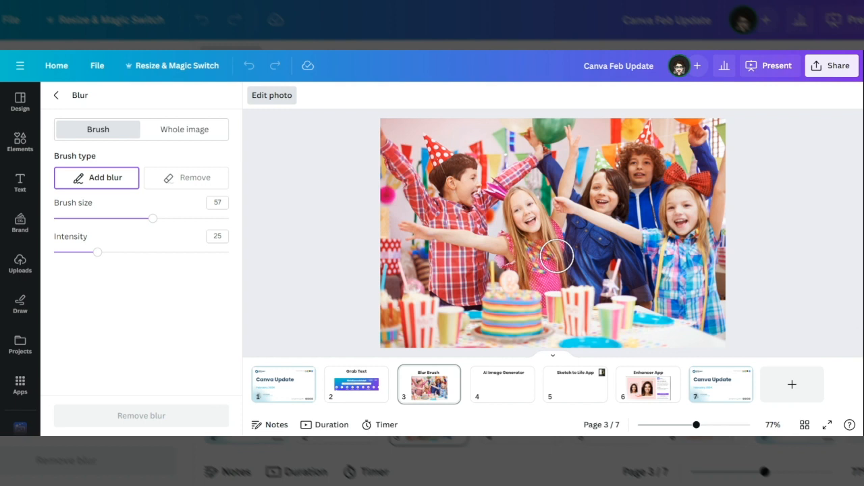
pyautogui.moveTo(505, 178)
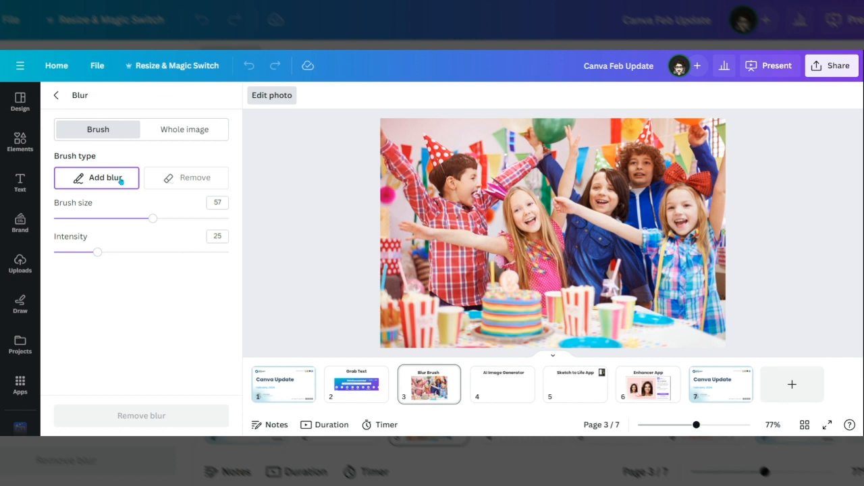
# Set blur brush size 65, intensity 7, and blur the boy, other children and background
pyautogui.moveTo(152, 218); pyautogui.dragTo(158, 218)
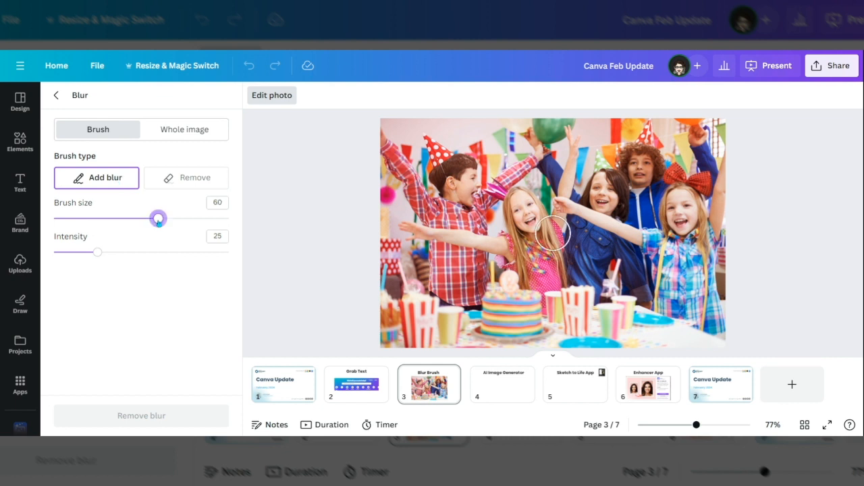
pyautogui.moveTo(158, 218); pyautogui.dragTo(167, 218)
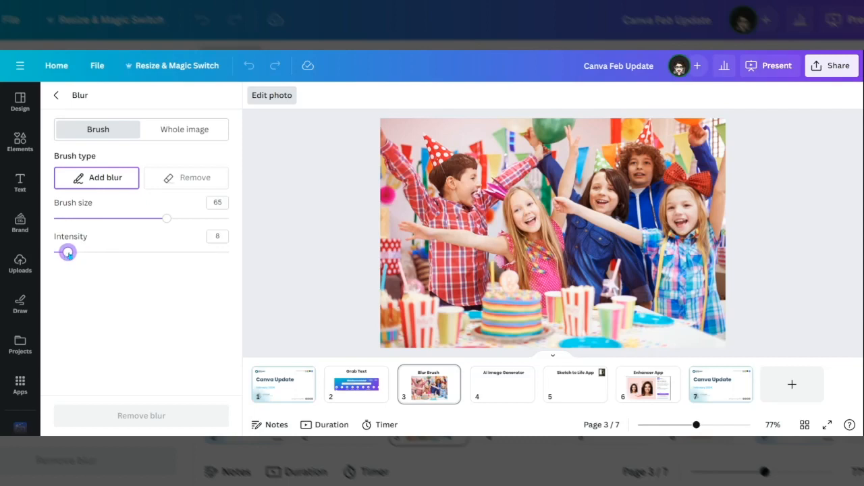
pyautogui.moveTo(67, 252); pyautogui.dragTo(67, 253)
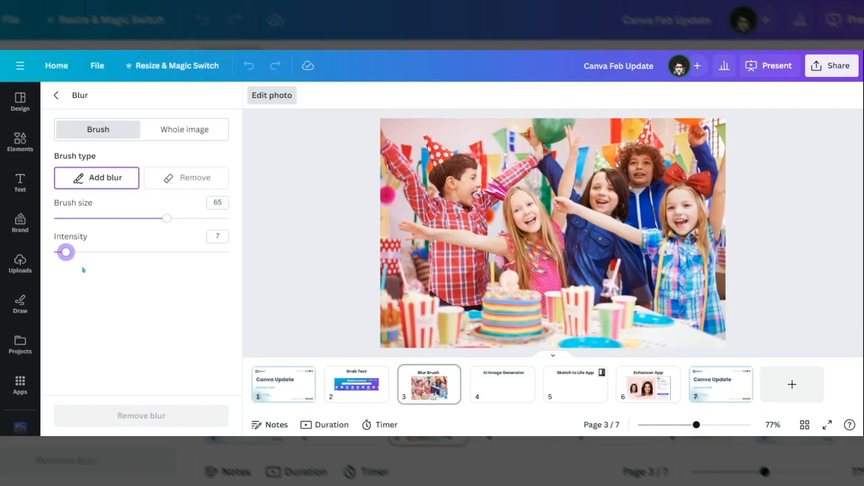
pyautogui.moveTo(155, 258)
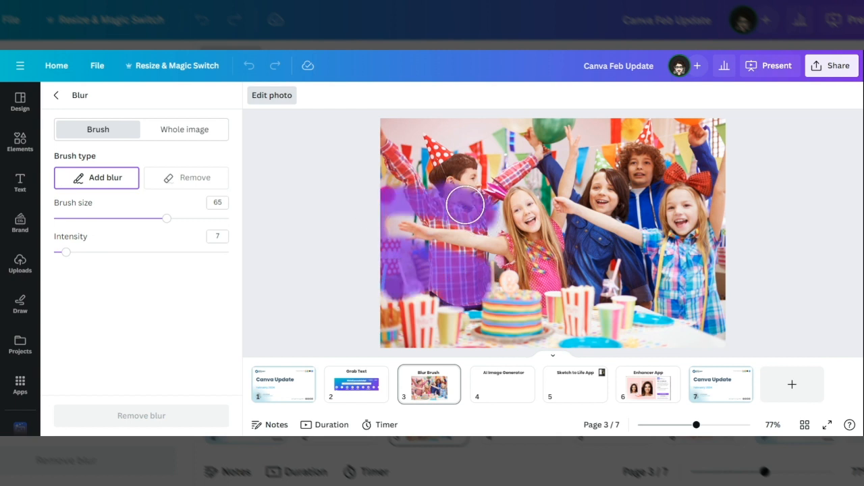
pyautogui.moveTo(466, 203); pyautogui.dragTo(542, 155)
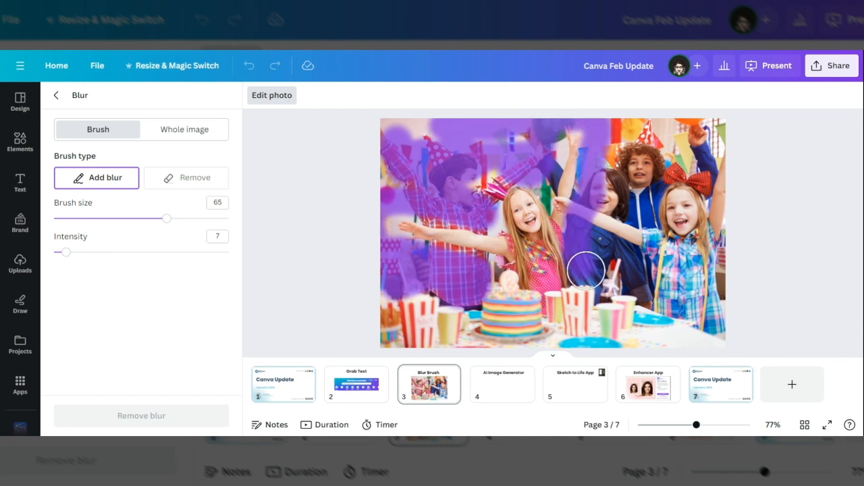
pyautogui.moveTo(587, 270); pyautogui.dragTo(679, 217)
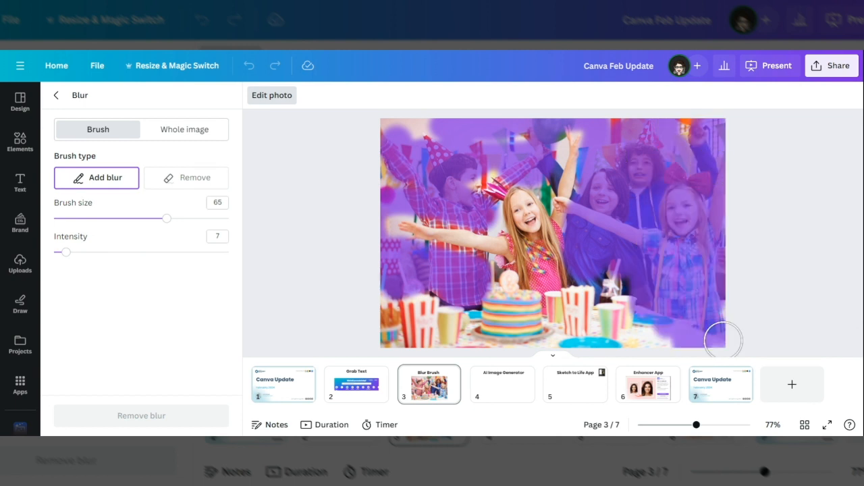
pyautogui.moveTo(605, 282)
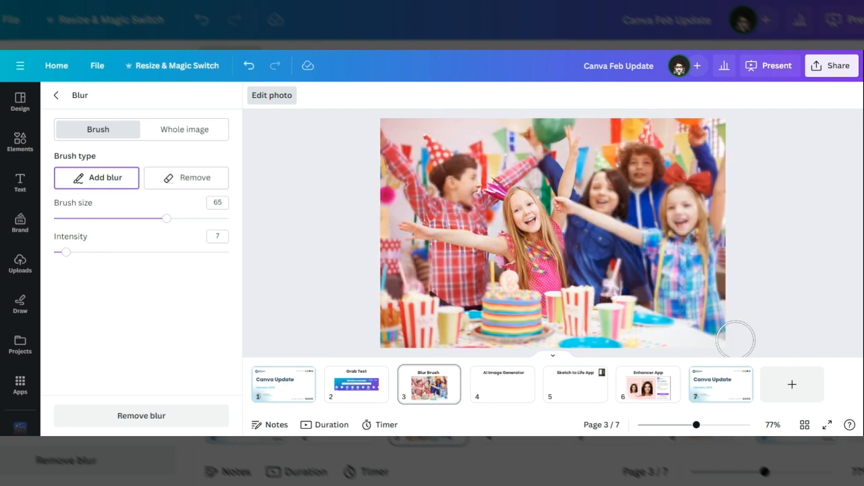
pyautogui.moveTo(492, 261)
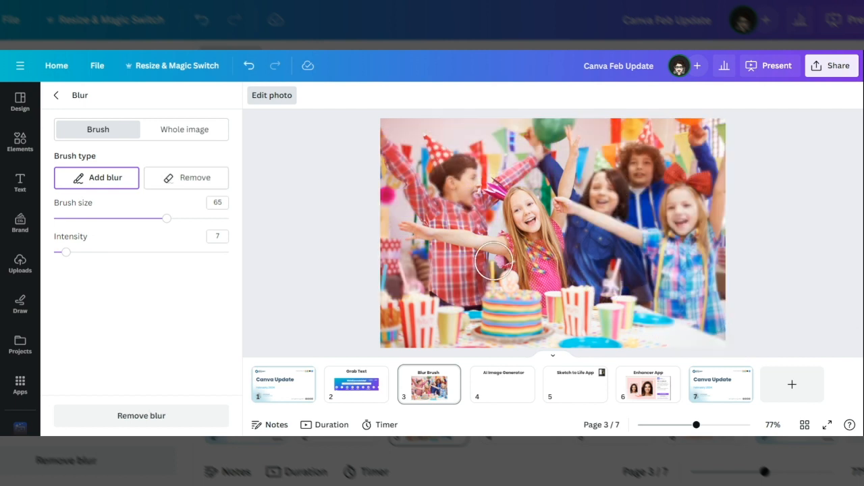
pyautogui.moveTo(442, 345)
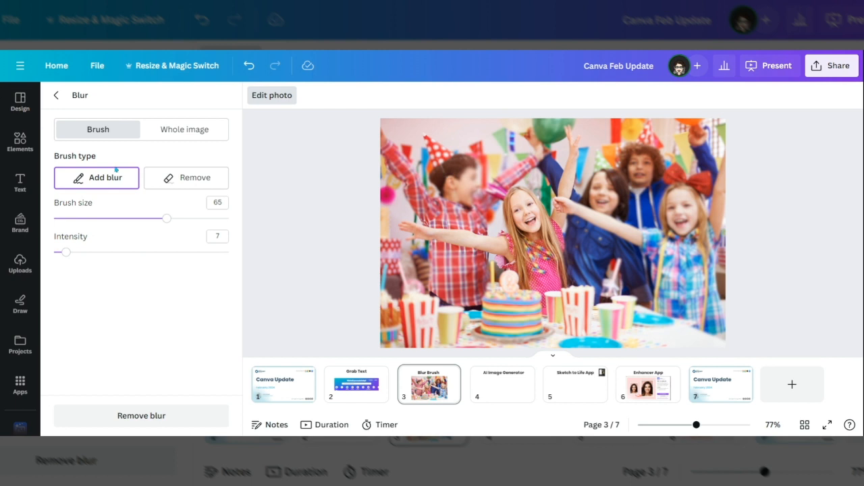
# Erase stray blur around the girl with a size 21 Remove blur brush, then exit Blur
pyautogui.click(195, 177)
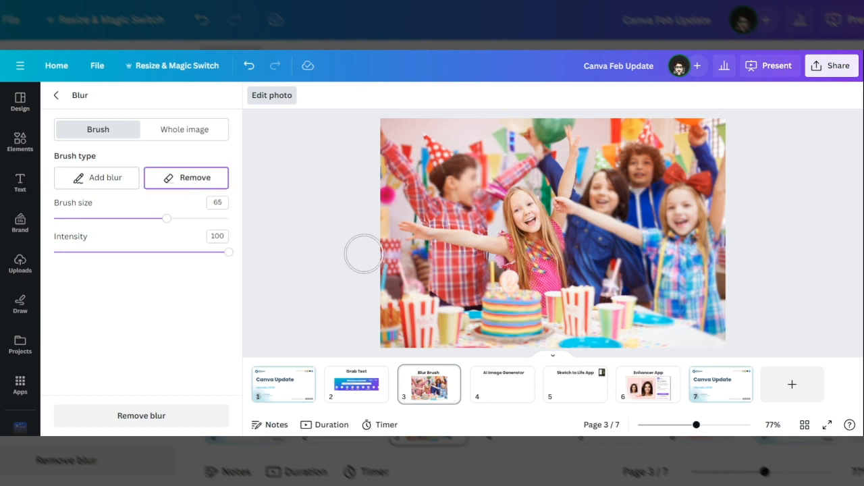
pyautogui.moveTo(490, 192)
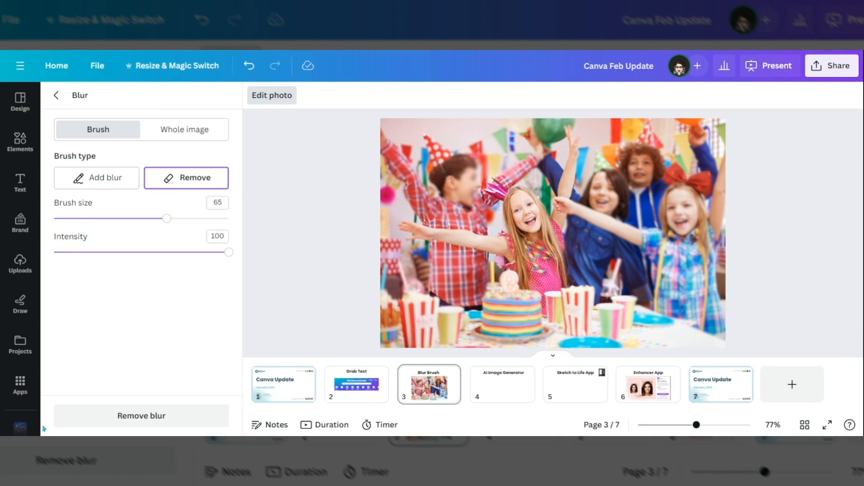
pyautogui.moveTo(298, 122)
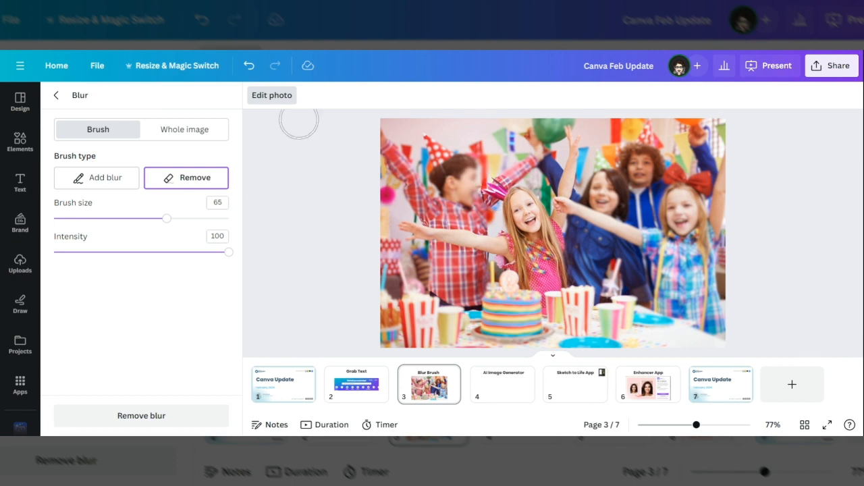
pyautogui.moveTo(121, 205)
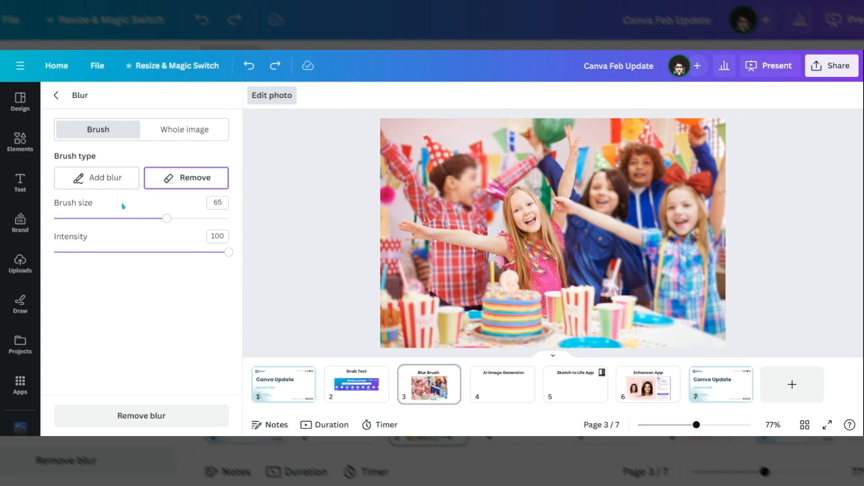
pyautogui.moveTo(167, 218); pyautogui.dragTo(89, 218)
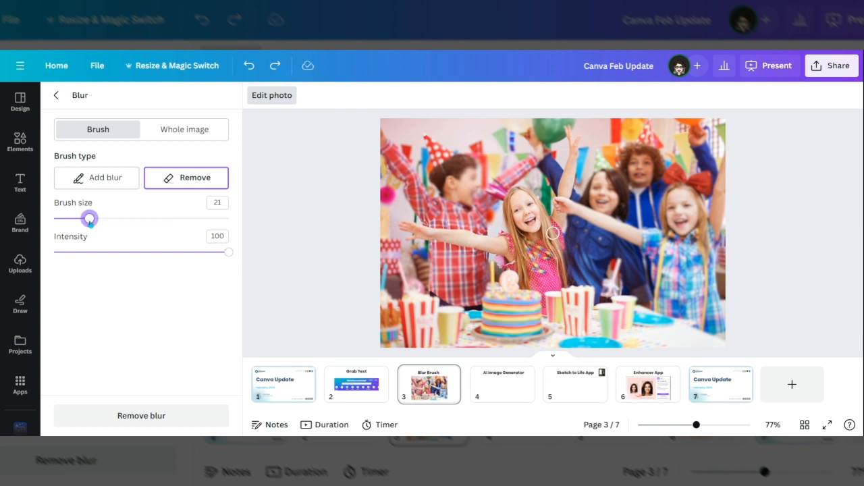
pyautogui.moveTo(495, 193)
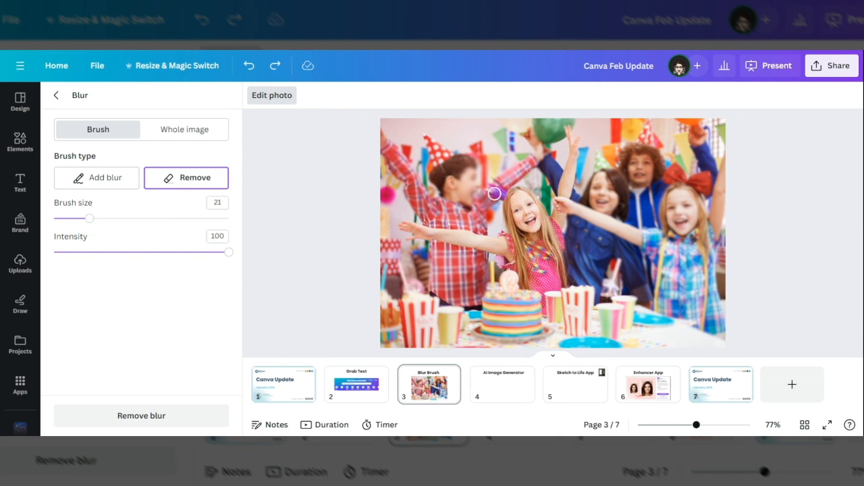
pyautogui.moveTo(496, 183)
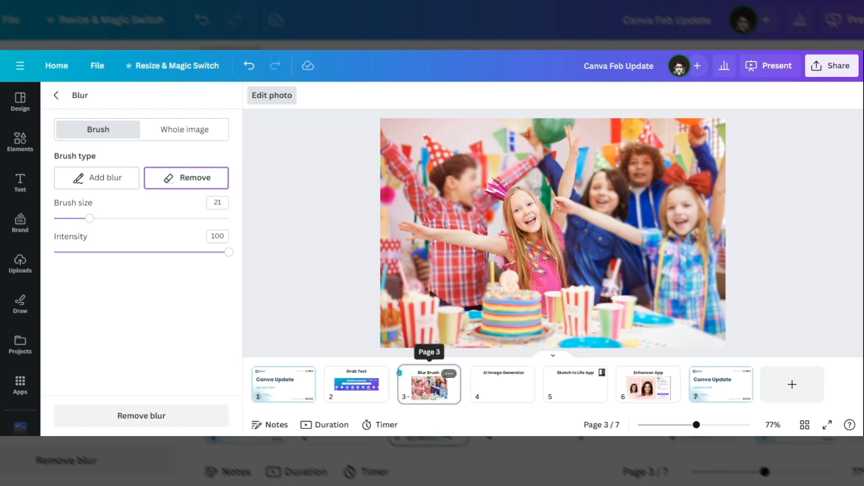
pyautogui.moveTo(356, 384)
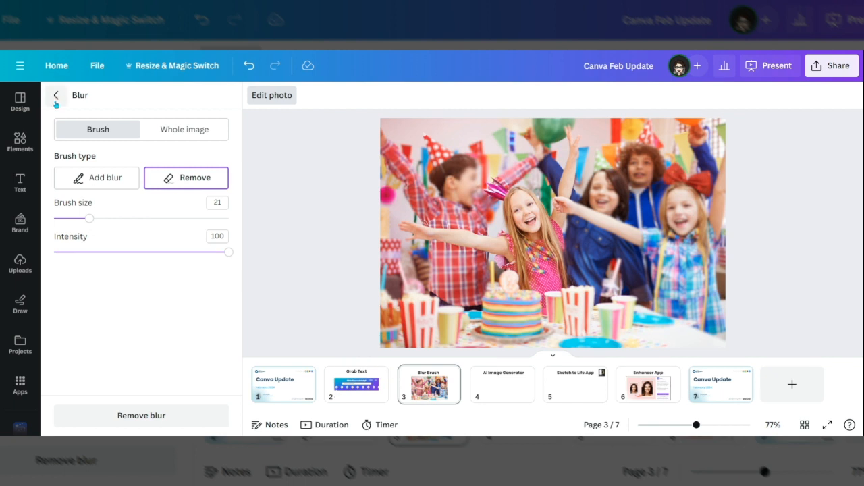
pyautogui.click(56, 95)
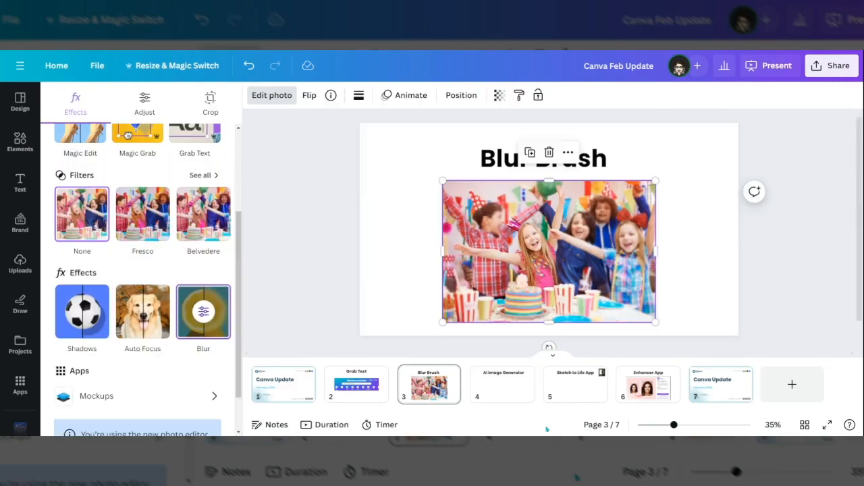
# On slide 4, find the AI image generator in Elements and choose Generate your own
pyautogui.click(503, 384)
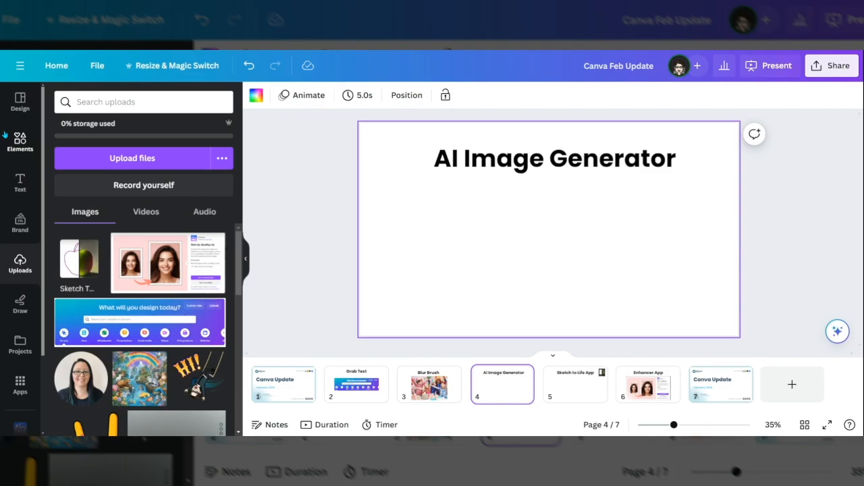
pyautogui.click(19, 142)
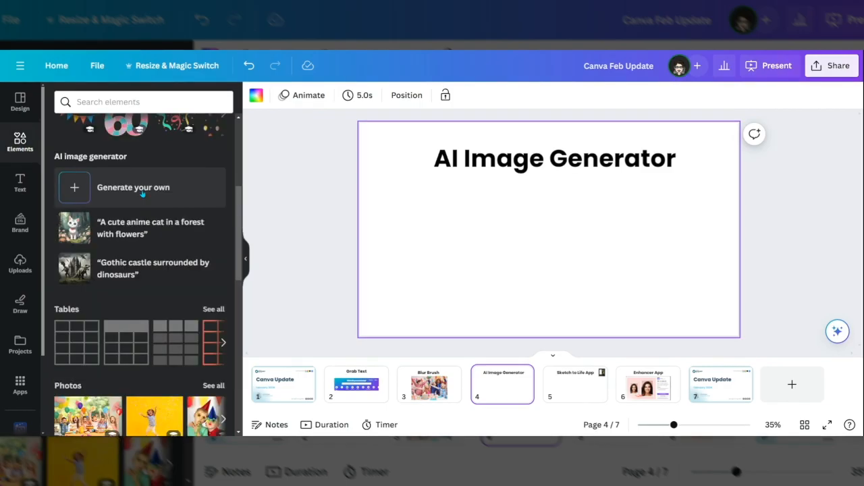
pyautogui.scroll(3)
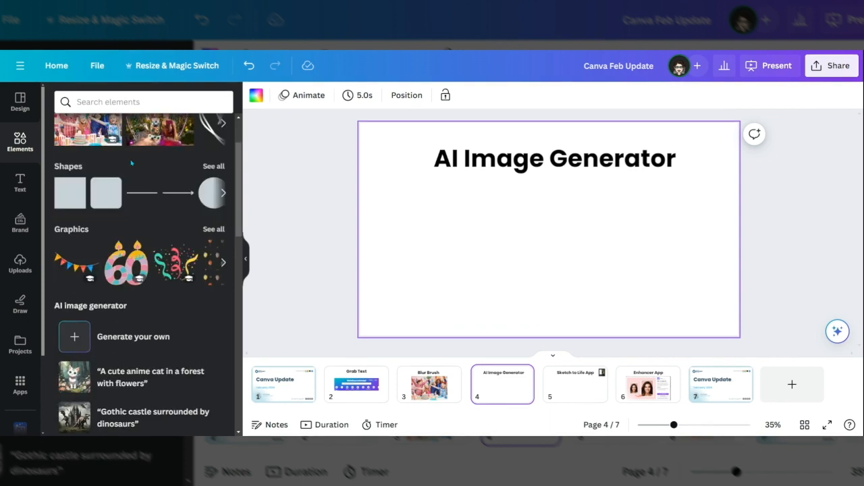
pyautogui.scroll(-3)
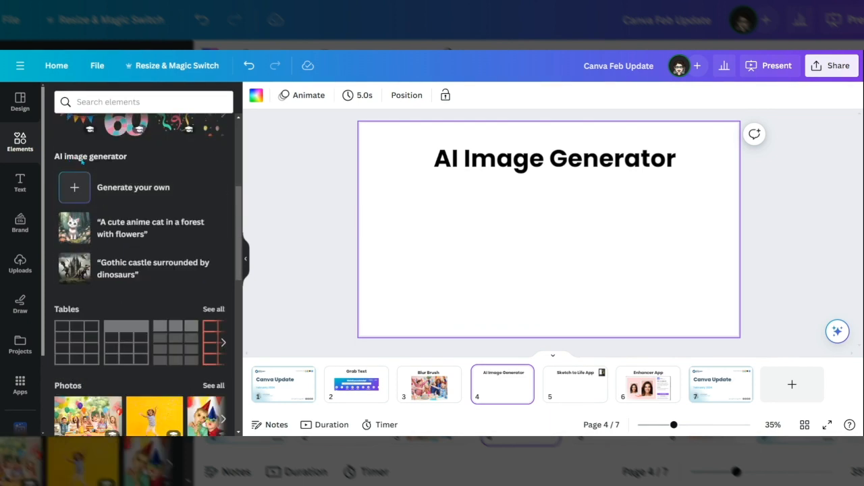
pyautogui.moveTo(142, 227)
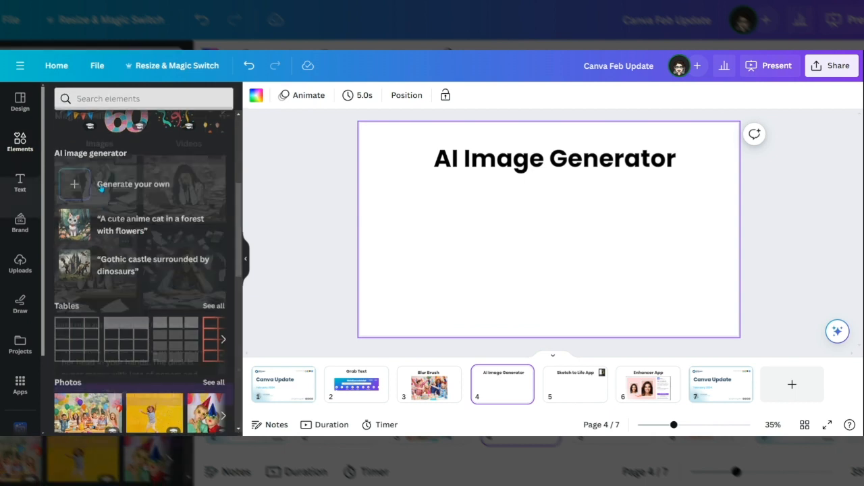
pyautogui.click(133, 184)
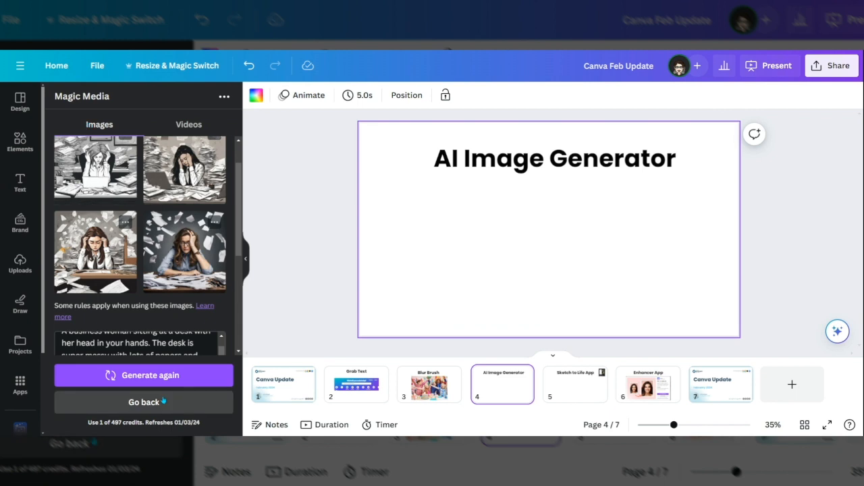
# Enter the prompt of a business woman with head in hands at a messy desk
pyautogui.click(144, 401)
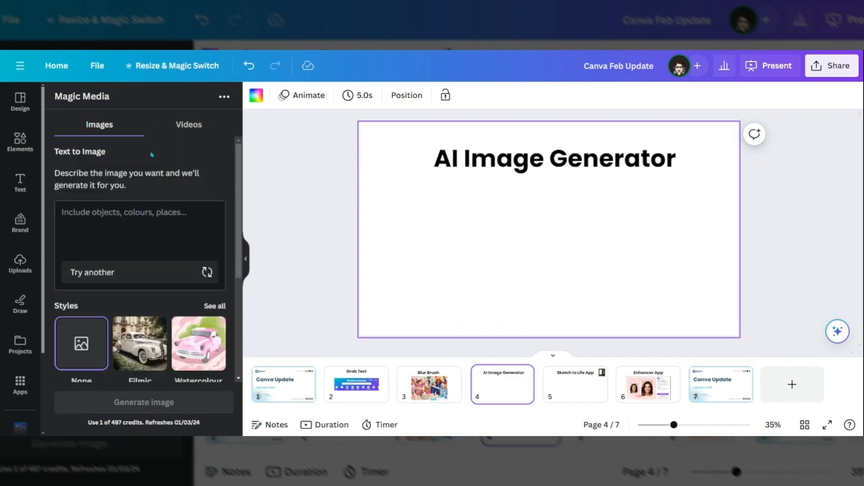
pyautogui.moveTo(289, 222)
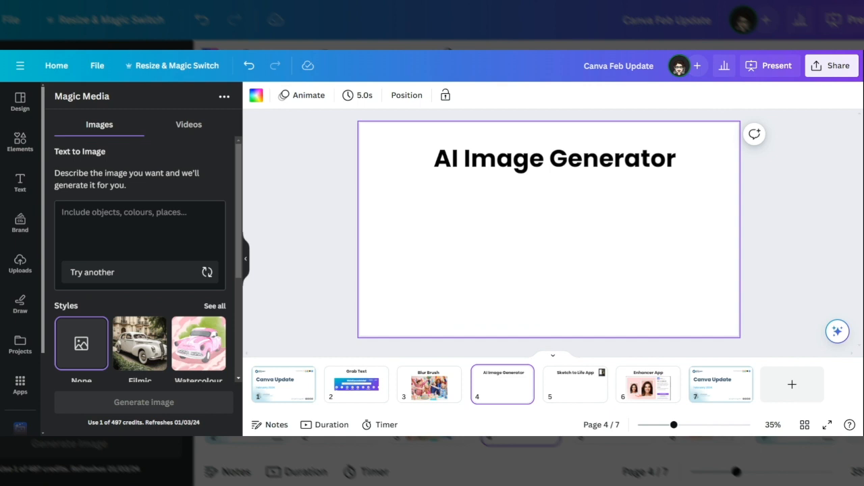
pyautogui.write('A business woman sitting at a desk with her head in your hands. The desk is super messy with lots of papers and pens all over it')
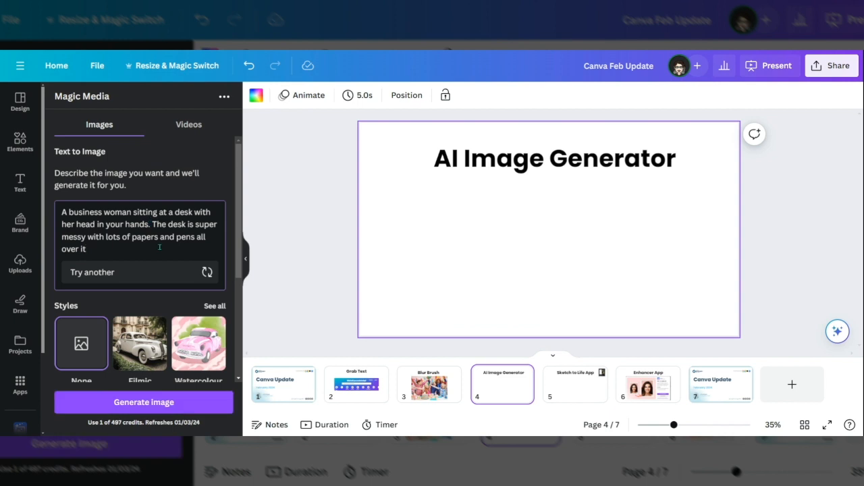
pyautogui.scroll(-3)
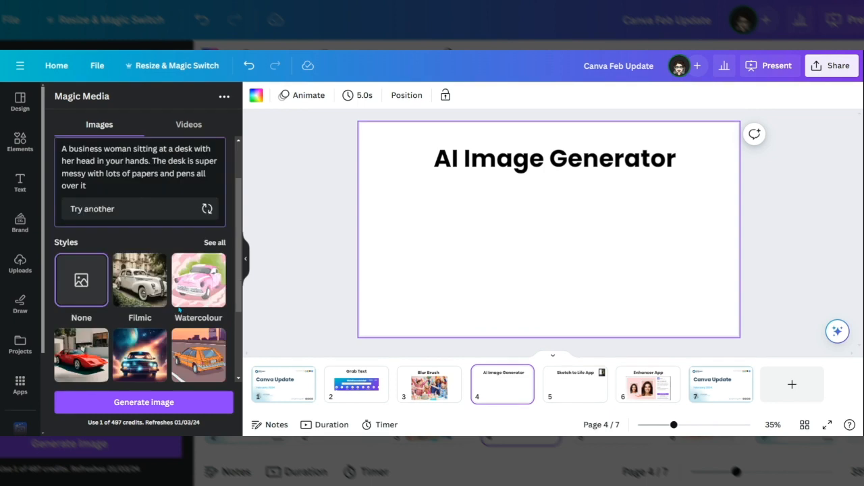
pyautogui.scroll(-3)
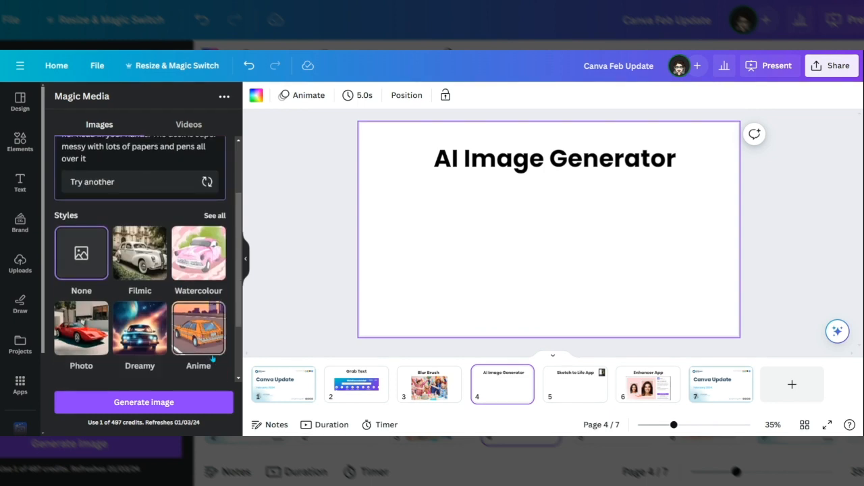
pyautogui.scroll(-3)
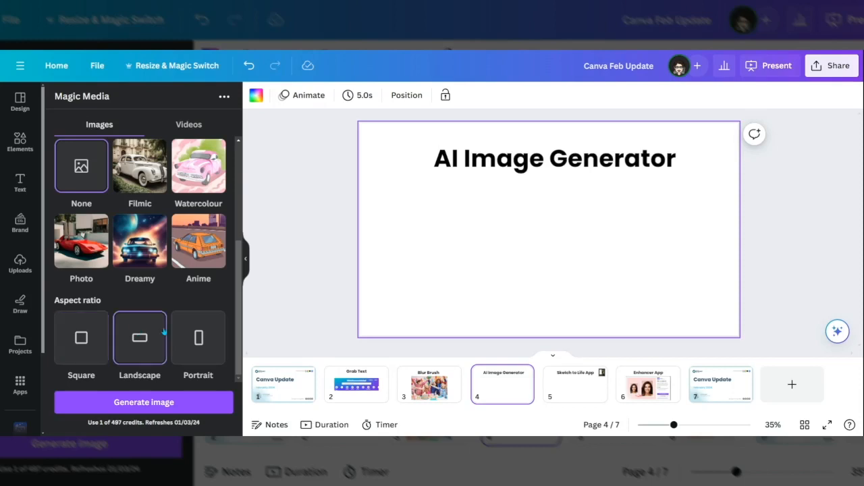
pyautogui.scroll(3)
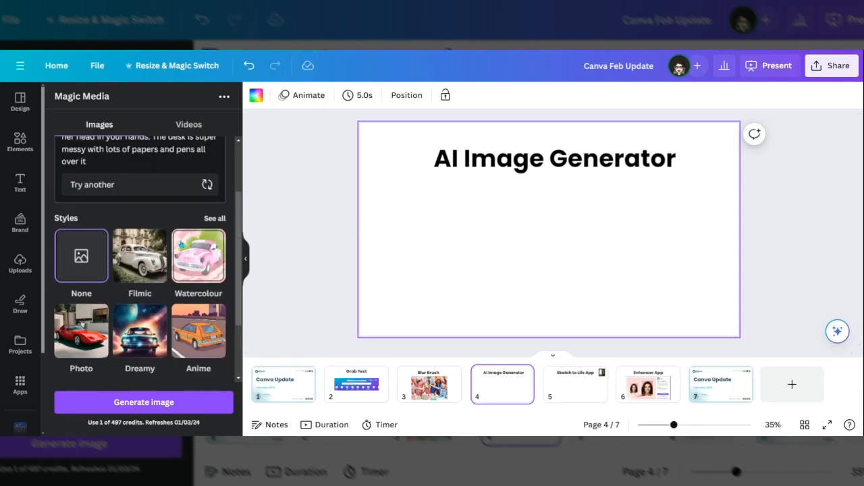
# Choose the Concept art style and generate the images
pyautogui.click(214, 217)
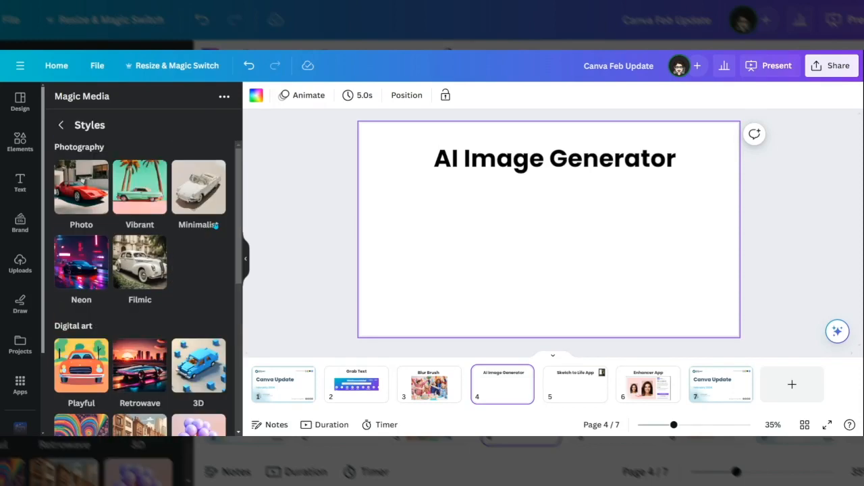
pyautogui.scroll(-3)
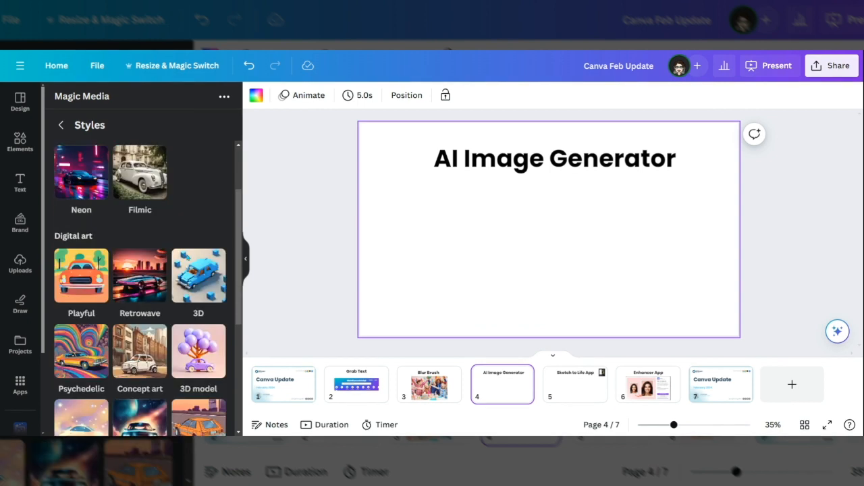
pyautogui.scroll(-3)
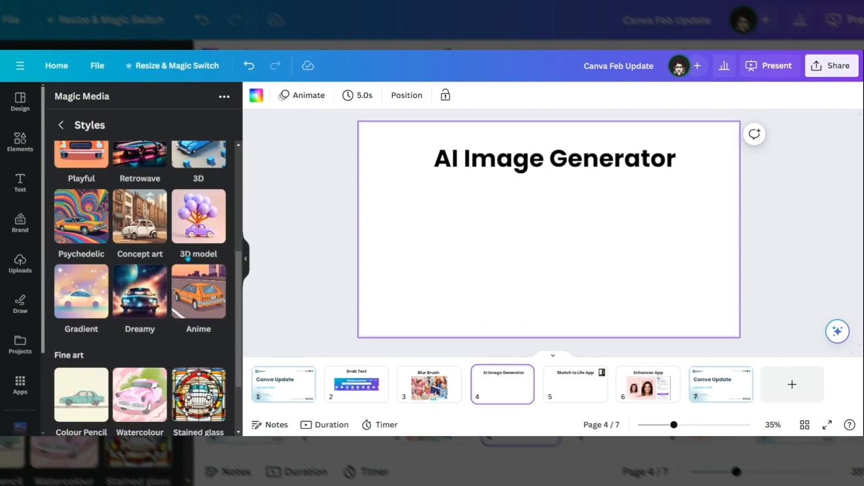
pyautogui.scroll(-3)
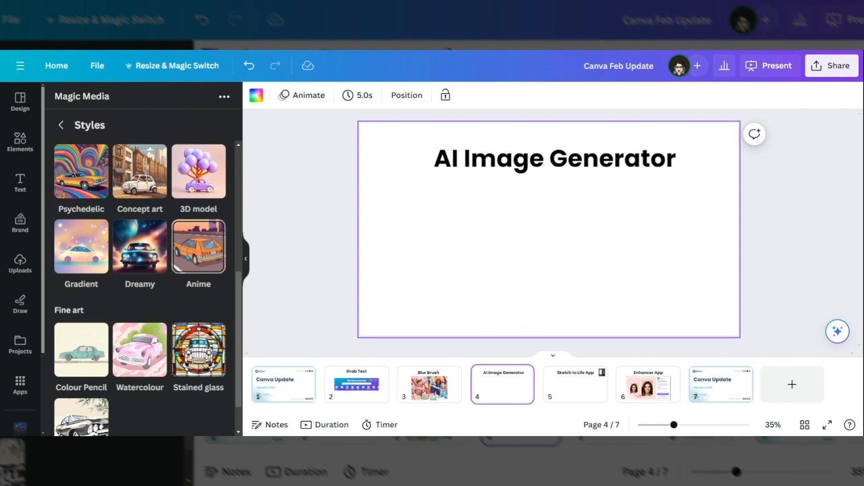
pyautogui.click(60, 125)
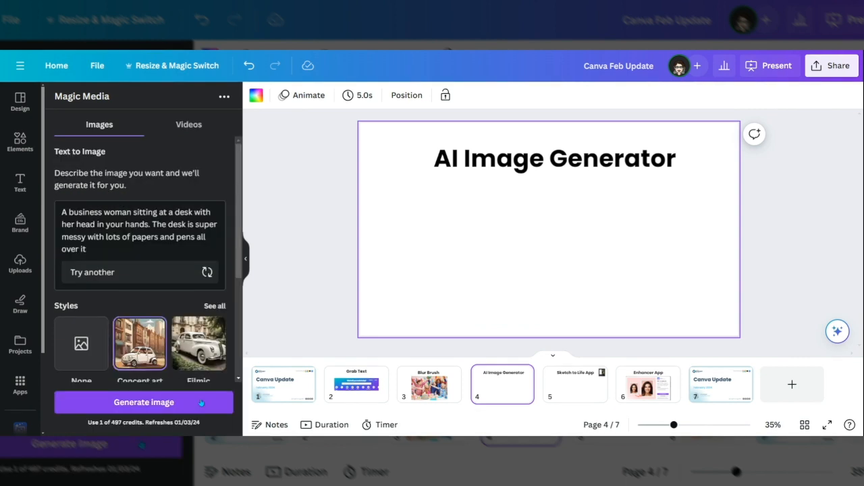
pyautogui.click(144, 402)
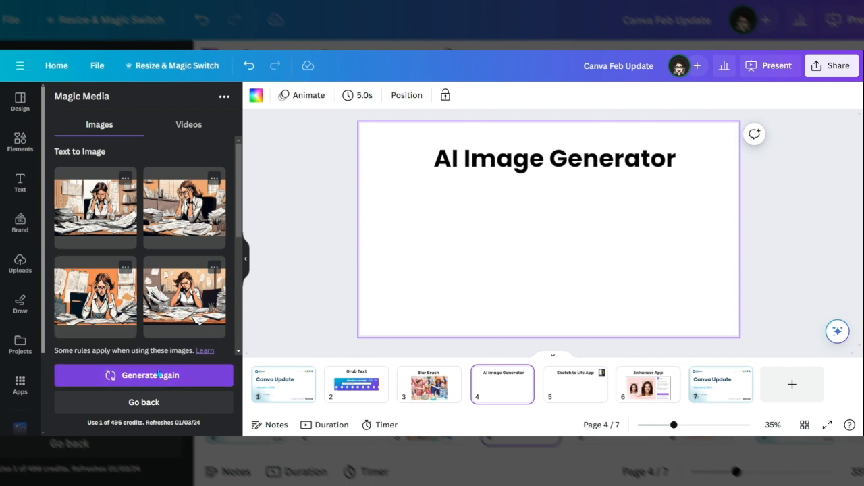
# Insert the first Concept art image, then regenerate with style set to None
pyautogui.click(184, 297)
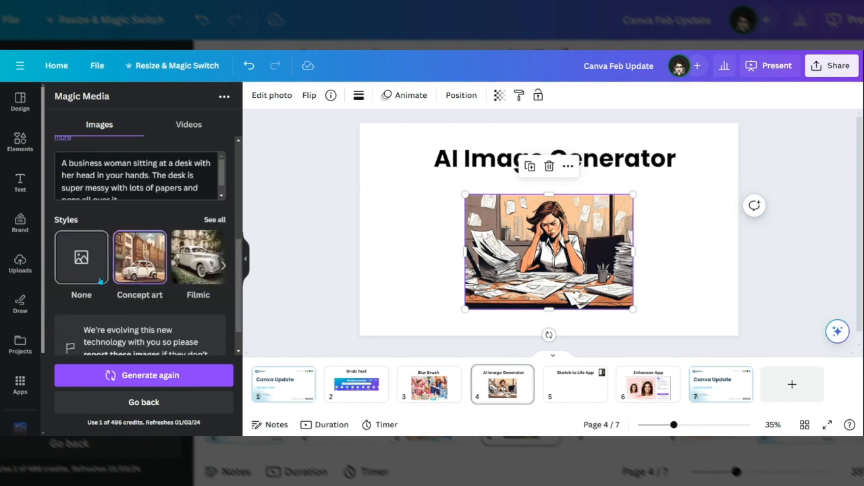
pyautogui.click(81, 257)
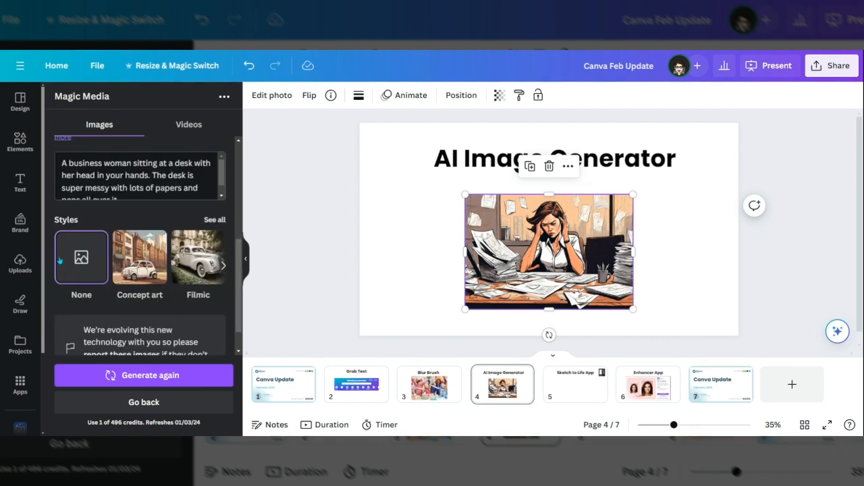
pyautogui.click(143, 375)
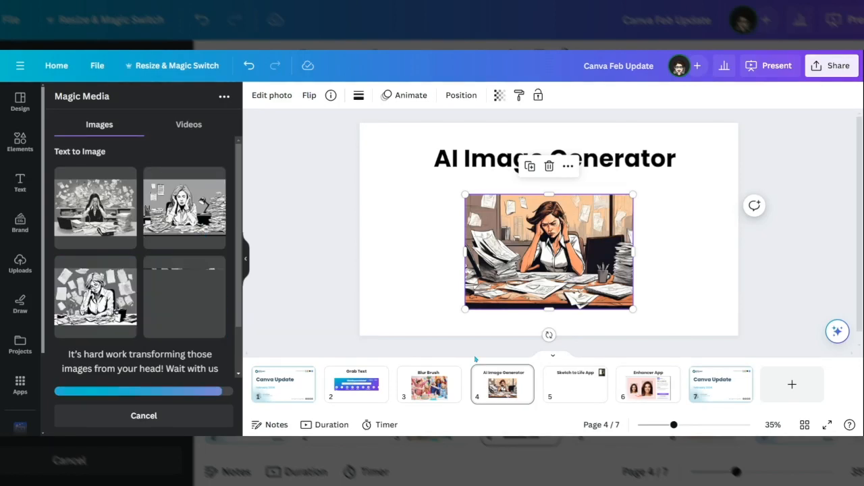
pyautogui.click(576, 383)
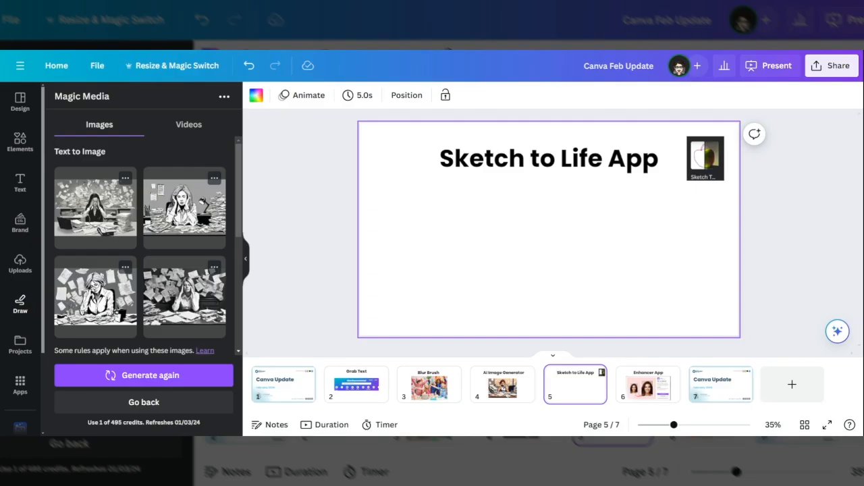
pyautogui.moveTo(19, 383)
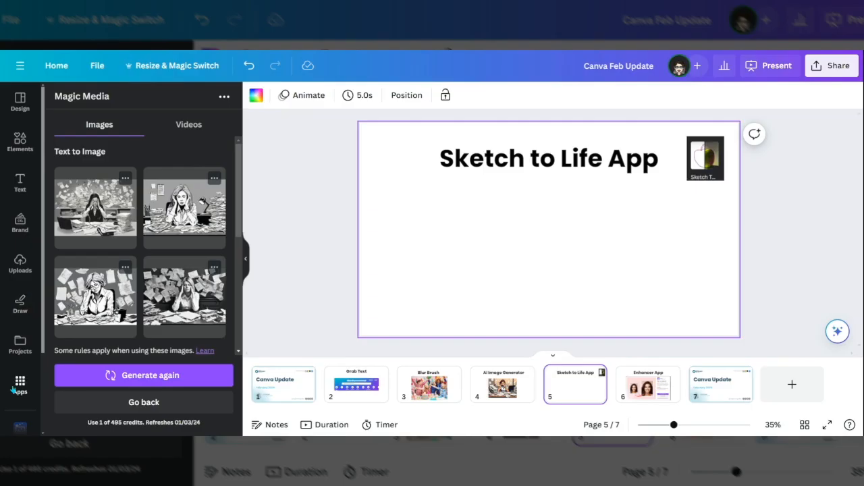
# In the Sketch To Life app, describe a mountain lake under aurora borealis
pyautogui.click(19, 384)
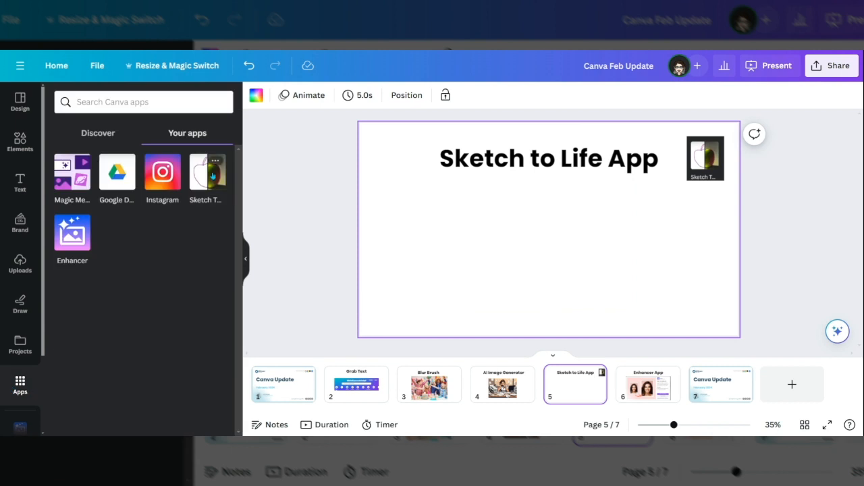
pyautogui.click(206, 171)
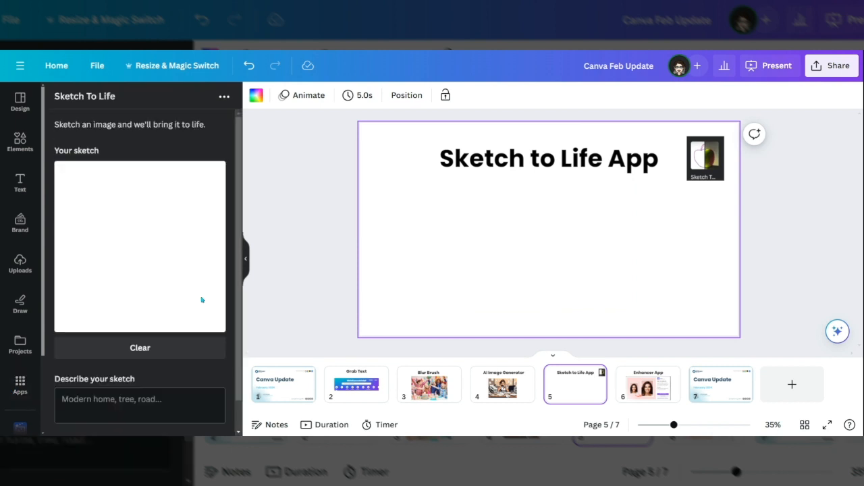
pyautogui.moveTo(203, 300)
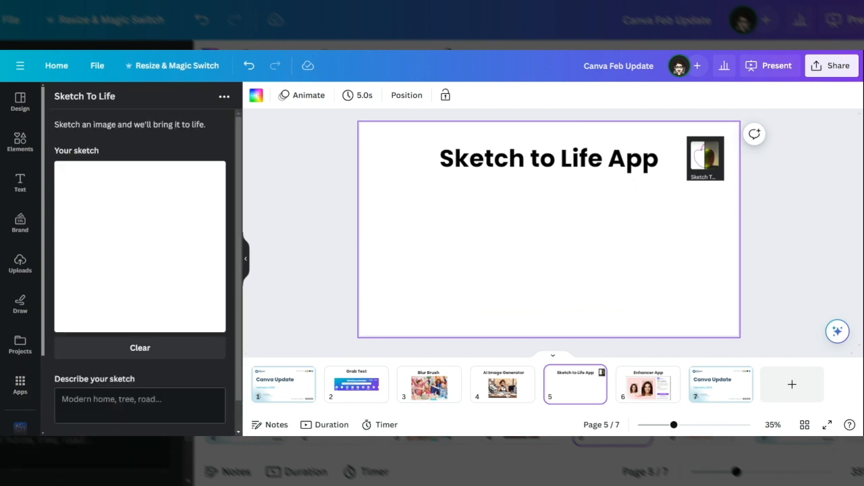
pyautogui.scroll(-3)
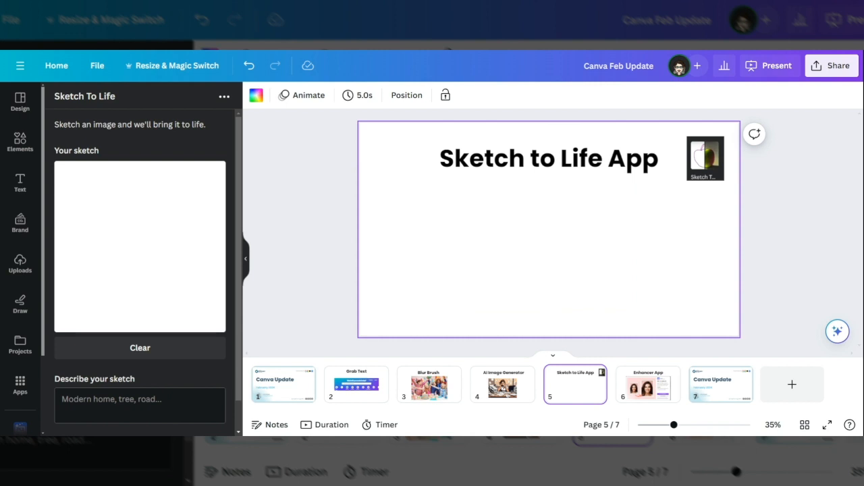
pyautogui.write('A lake with mountains in the background. The aroura borealis in the night sky reflecting in the lake')
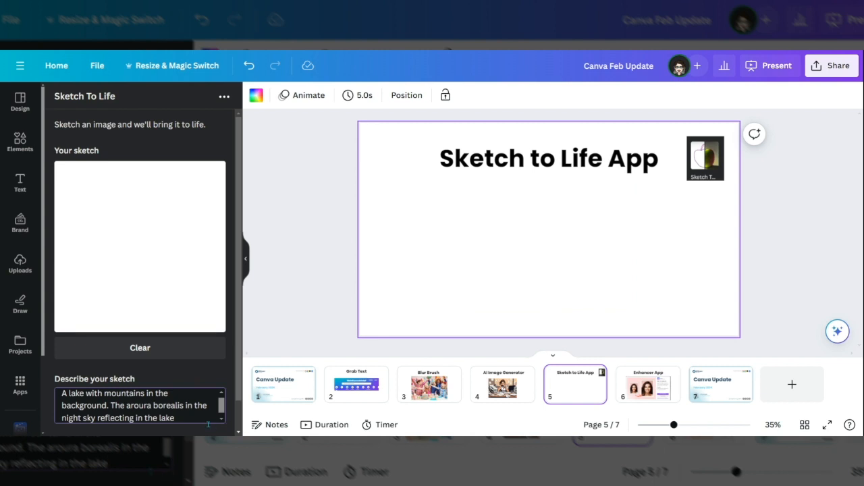
pyautogui.moveTo(73, 221)
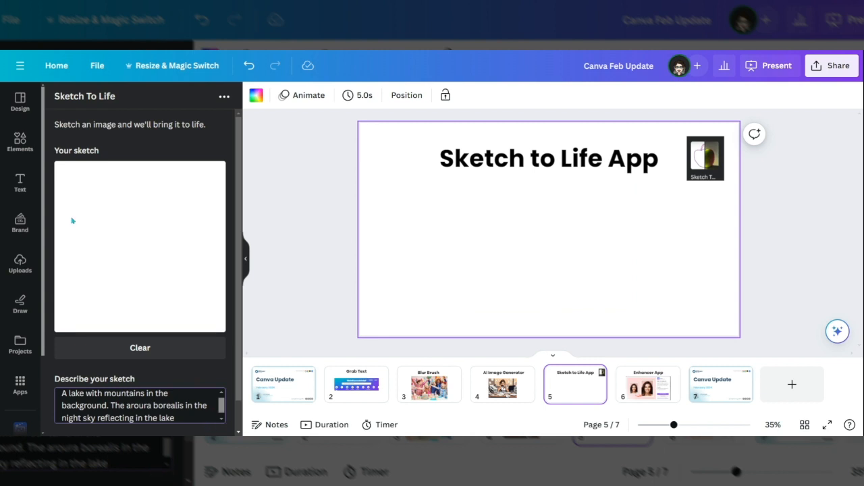
pyautogui.moveTo(62, 232)
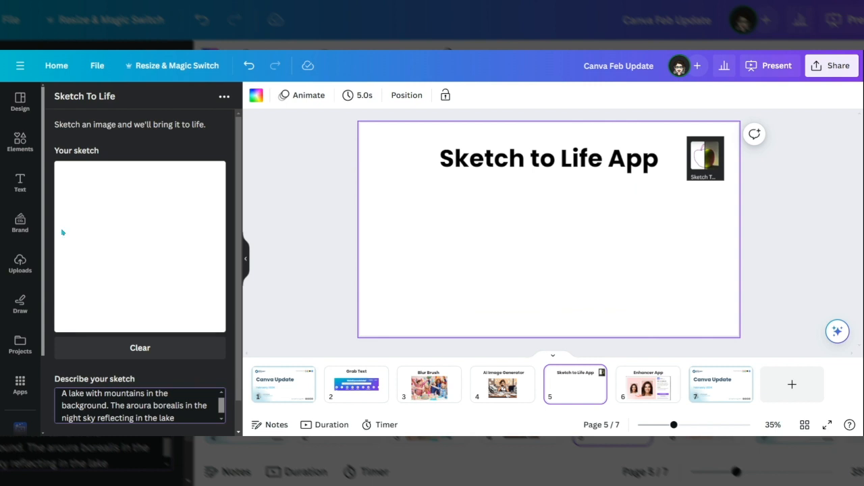
# Sketch mountain peaks above a lake with ripple lines
pyautogui.moveTo(54, 233); pyautogui.dragTo(71, 226)
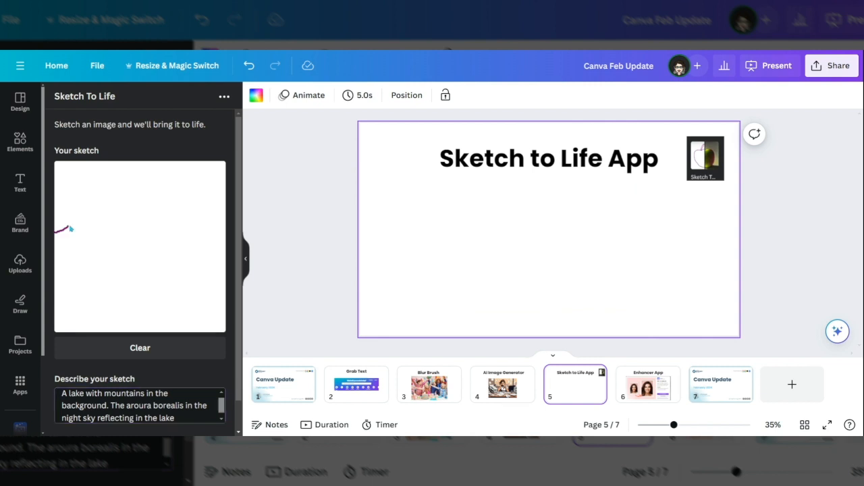
pyautogui.moveTo(57, 233); pyautogui.dragTo(172, 246)
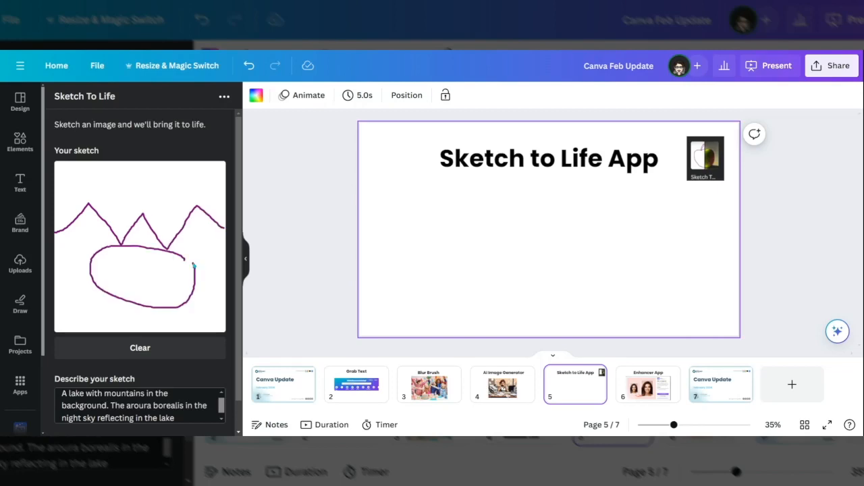
pyautogui.moveTo(102, 270); pyautogui.dragTo(176, 284)
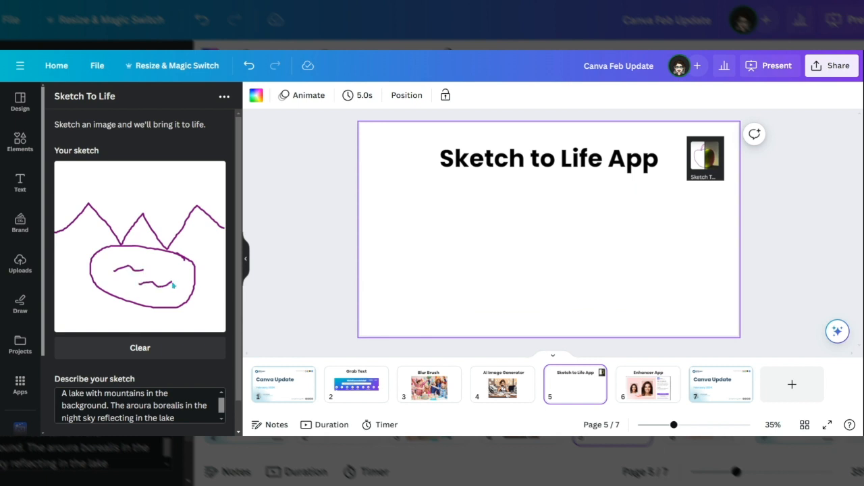
pyautogui.scroll(-3)
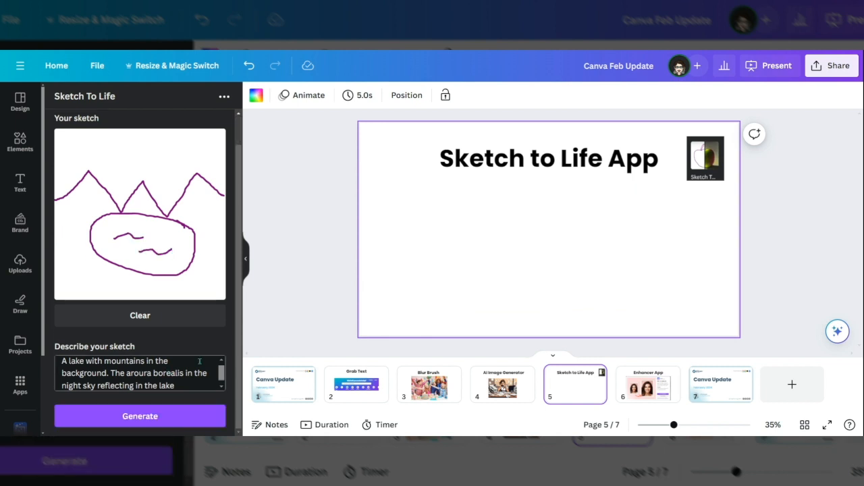
# Generate the first aurora mountain-lake image from the sketch
pyautogui.click(140, 416)
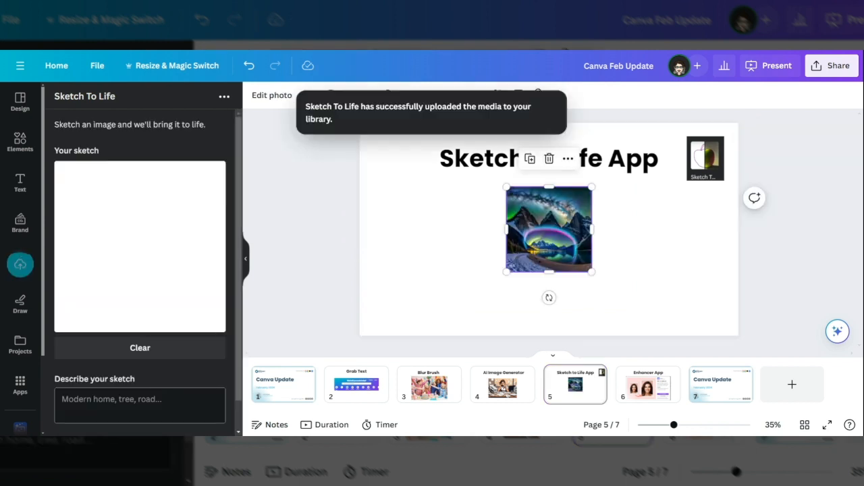
pyautogui.click(647, 384)
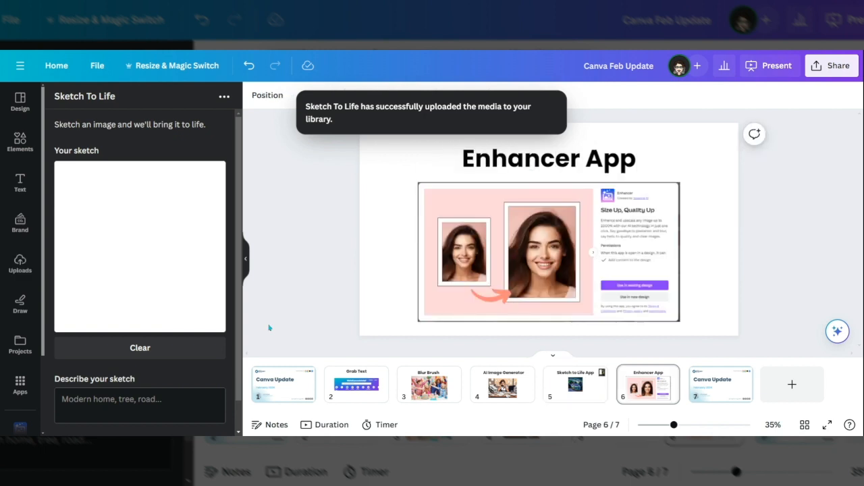
pyautogui.click(574, 384)
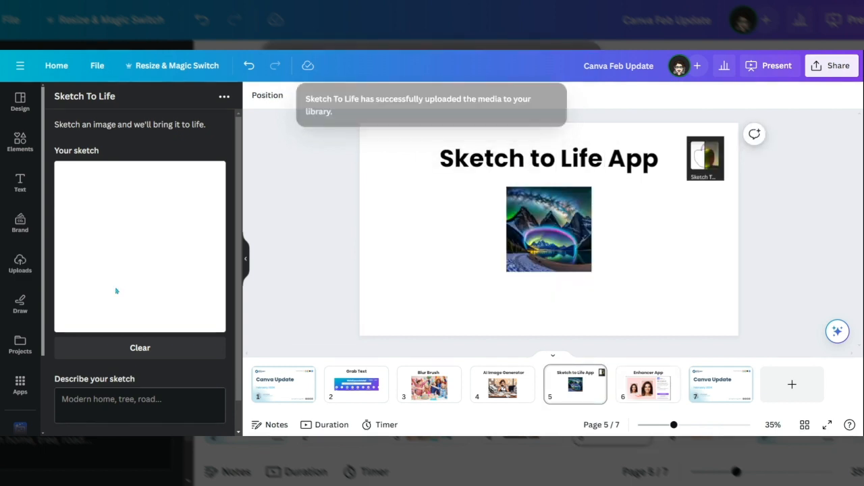
# Re-enter the description, redraw the peaks and lake, and insert a second generated image
pyautogui.write('A lake with mountains in the background. The aroura borealis in the night sky reflecting in the lake')
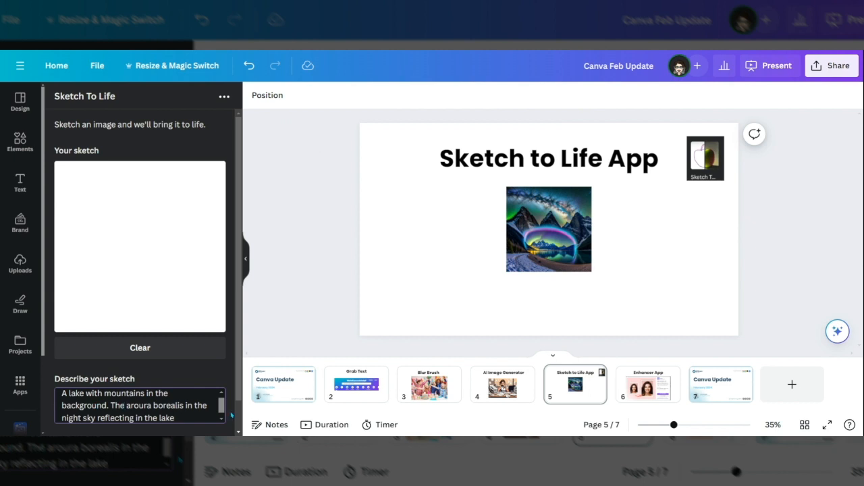
pyautogui.moveTo(152, 252)
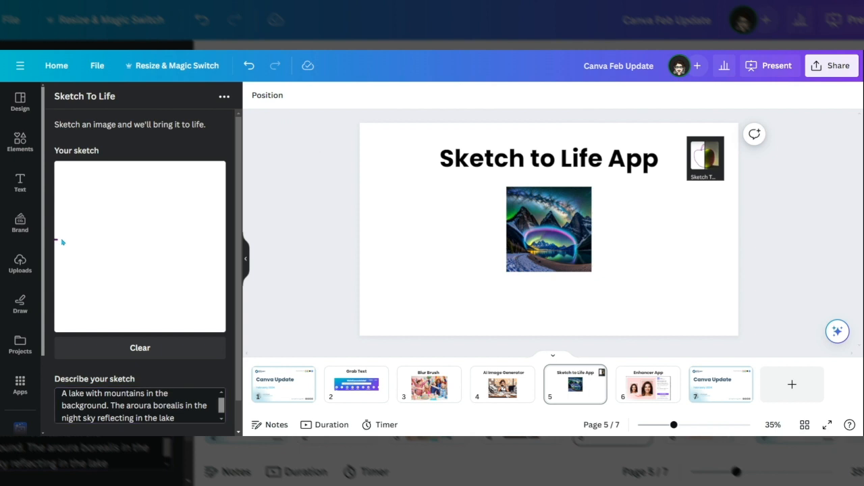
pyautogui.moveTo(57, 243); pyautogui.dragTo(162, 229)
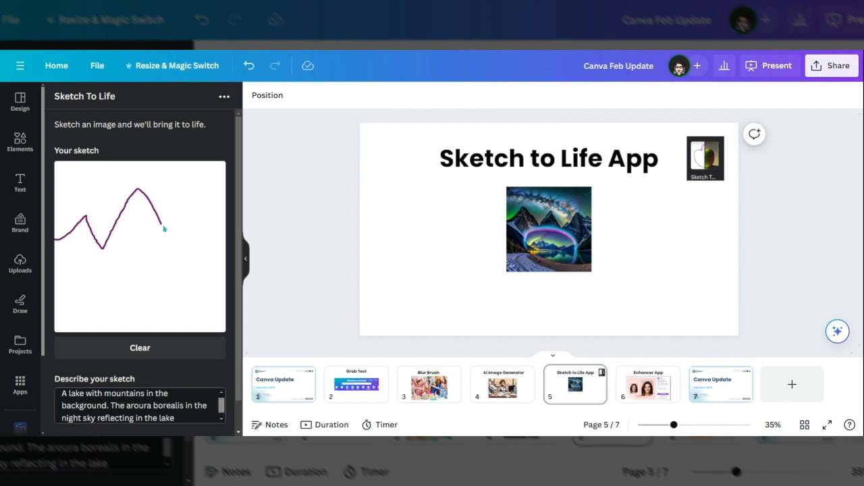
pyautogui.moveTo(162, 229); pyautogui.dragTo(227, 237)
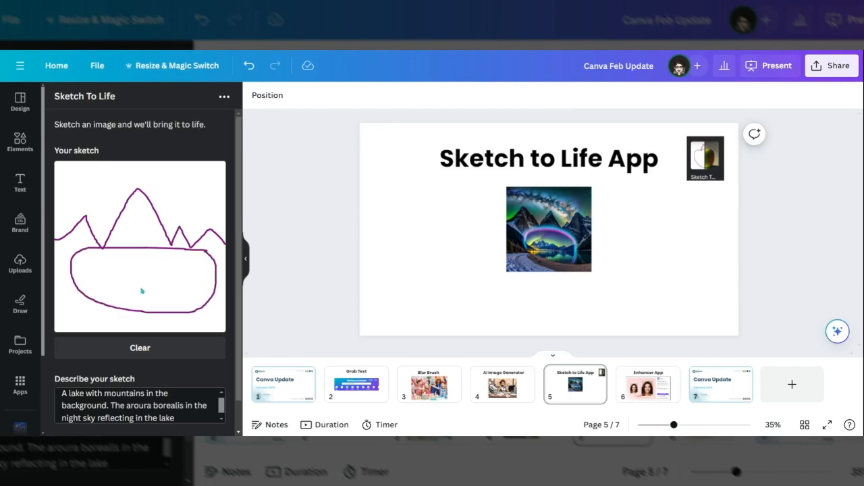
pyautogui.scroll(-3)
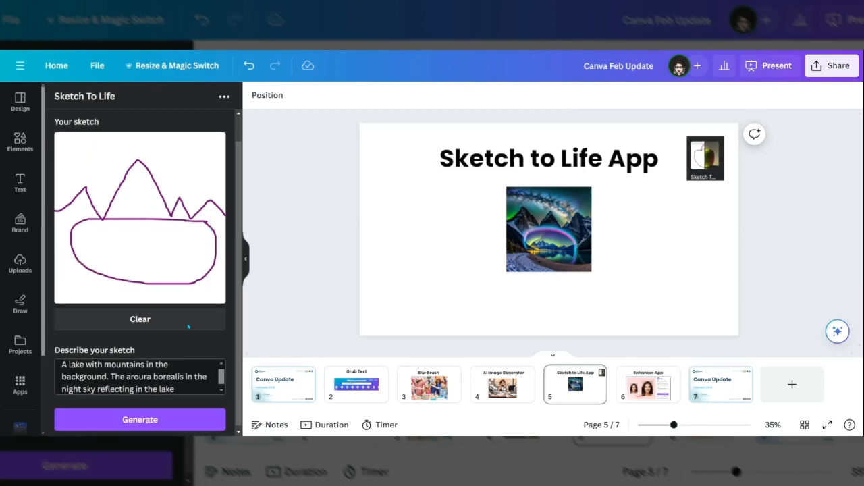
pyautogui.click(140, 419)
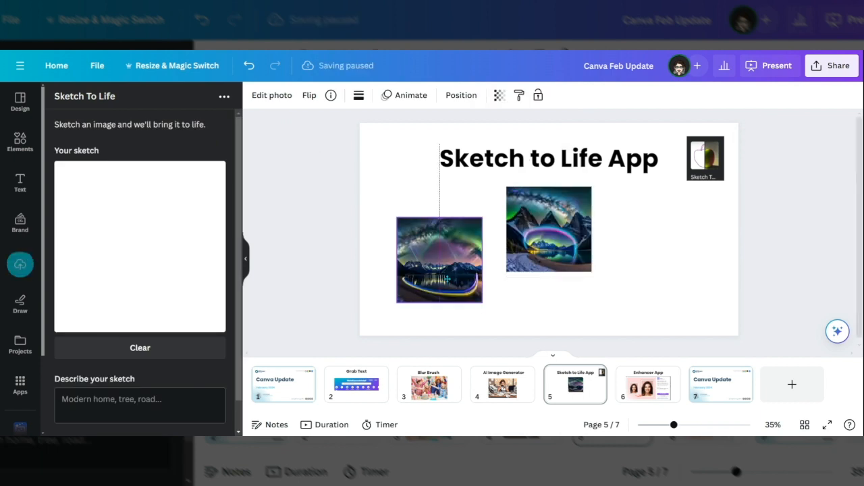
pyautogui.click(439, 259)
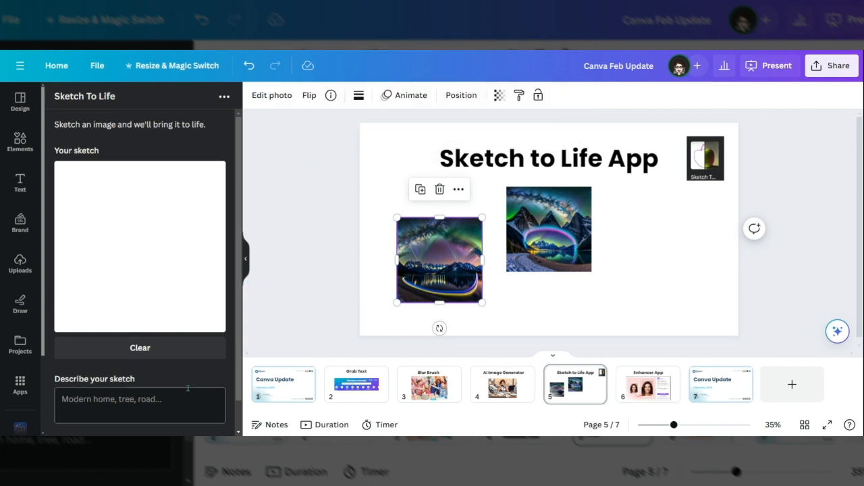
pyautogui.click(553, 300)
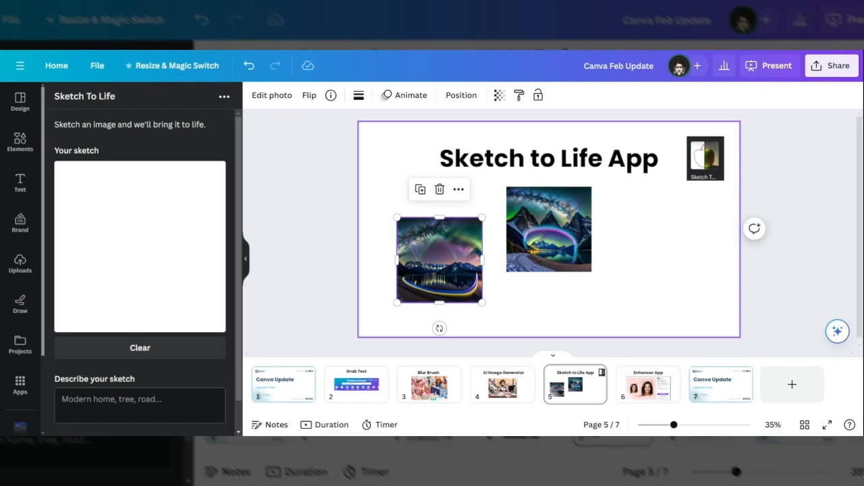
pyautogui.click(648, 384)
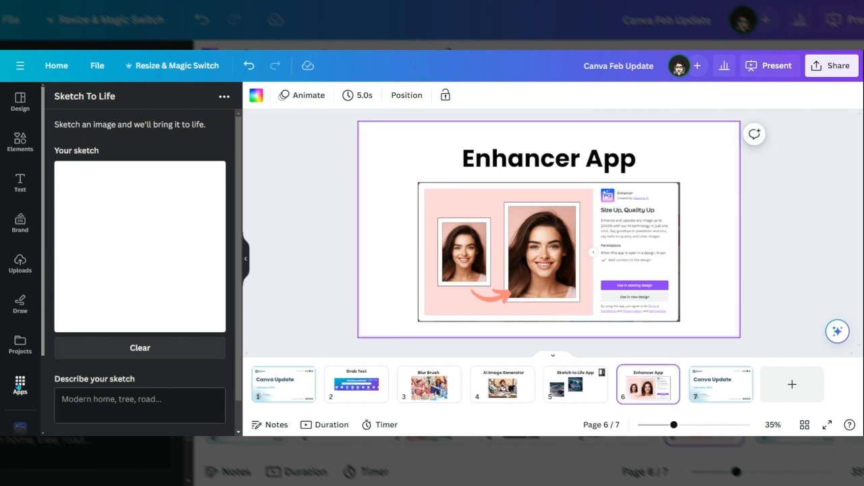
# Open the Enhancer app from Your apps and upload the bunny photo as the original
pyautogui.click(20, 382)
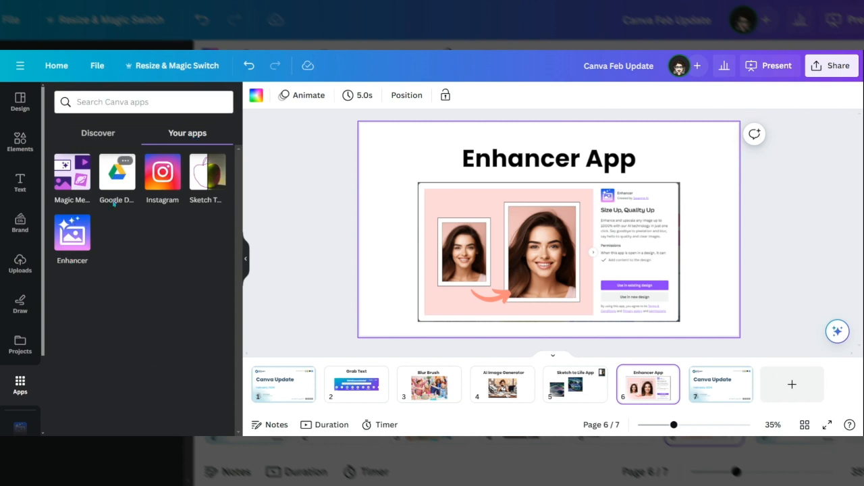
pyautogui.click(73, 233)
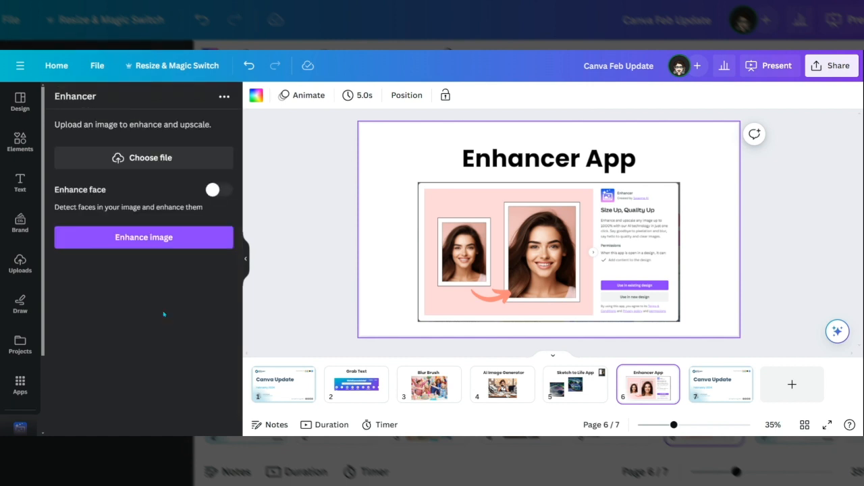
pyautogui.moveTo(150, 158)
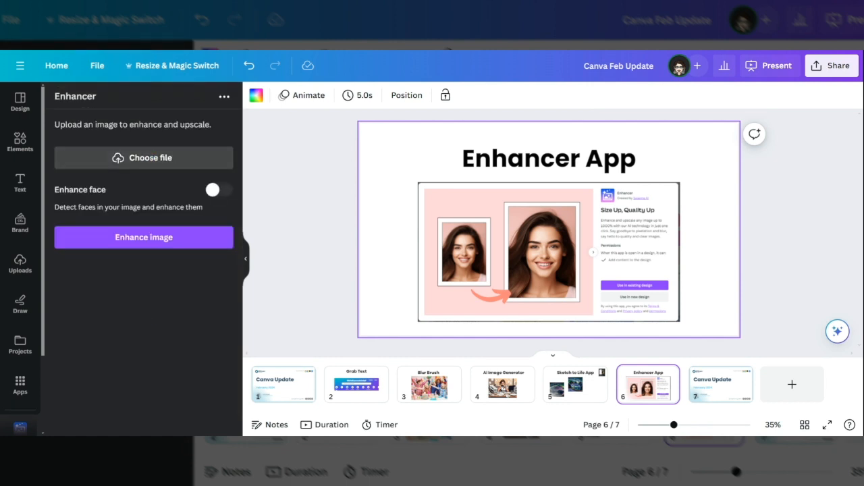
pyautogui.click(143, 157)
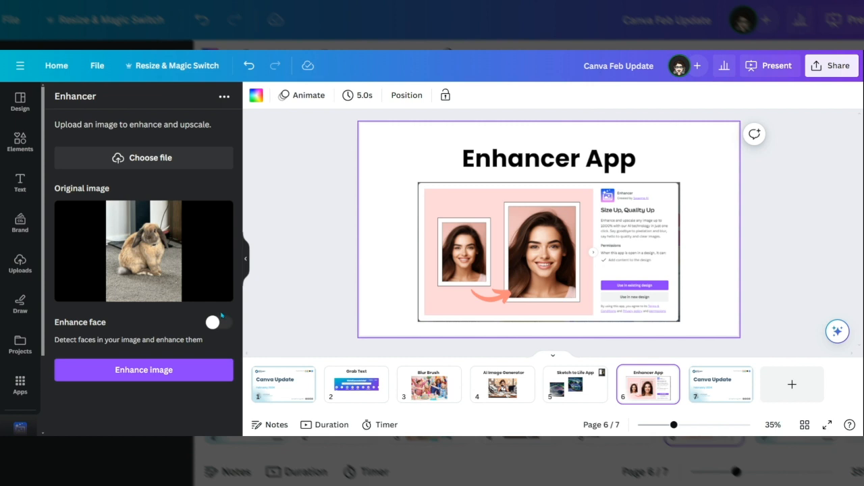
pyautogui.moveTo(223, 338)
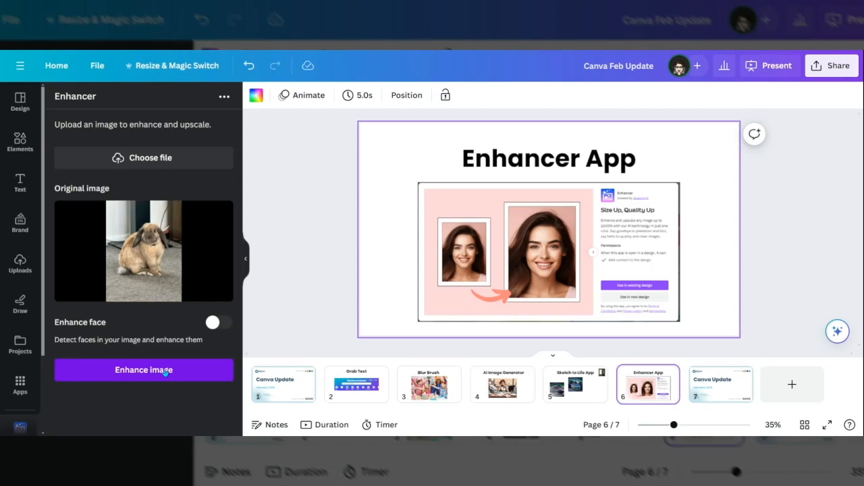
# Upscale the bunny photo 180%, add it to the slide, compare with the original, then go to slide 7
pyautogui.click(144, 369)
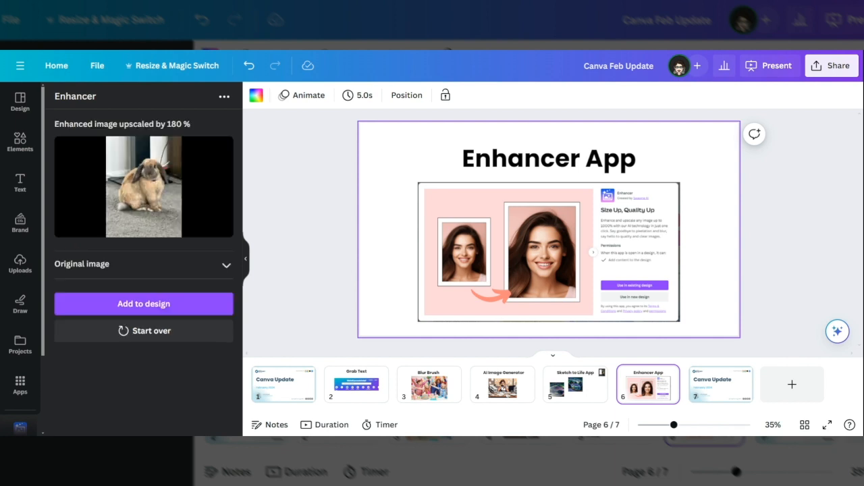
pyautogui.click(143, 303)
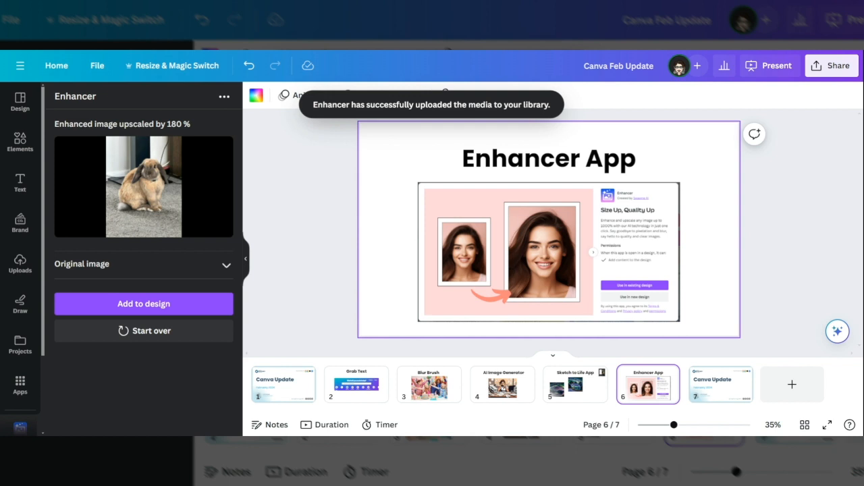
pyautogui.click(226, 264)
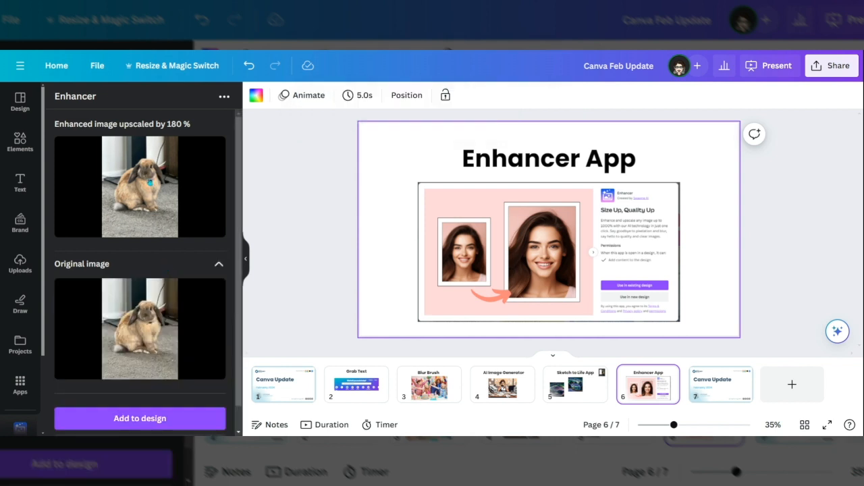
pyautogui.moveTo(217, 265)
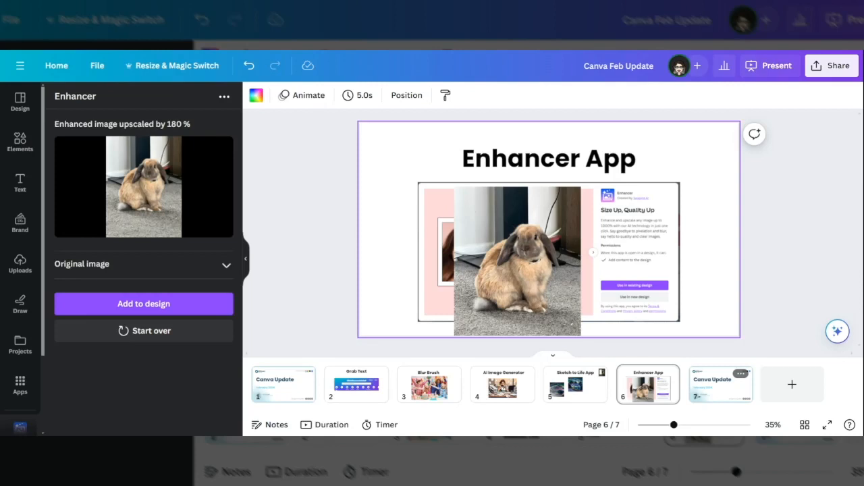
pyautogui.click(720, 384)
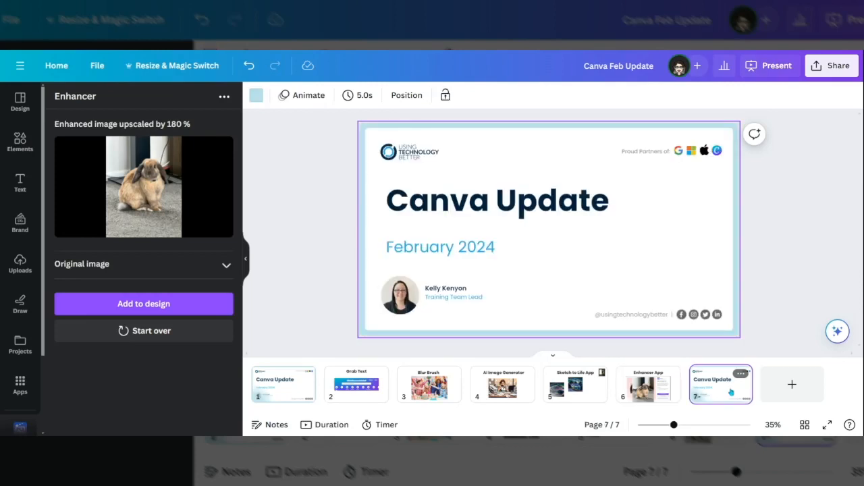